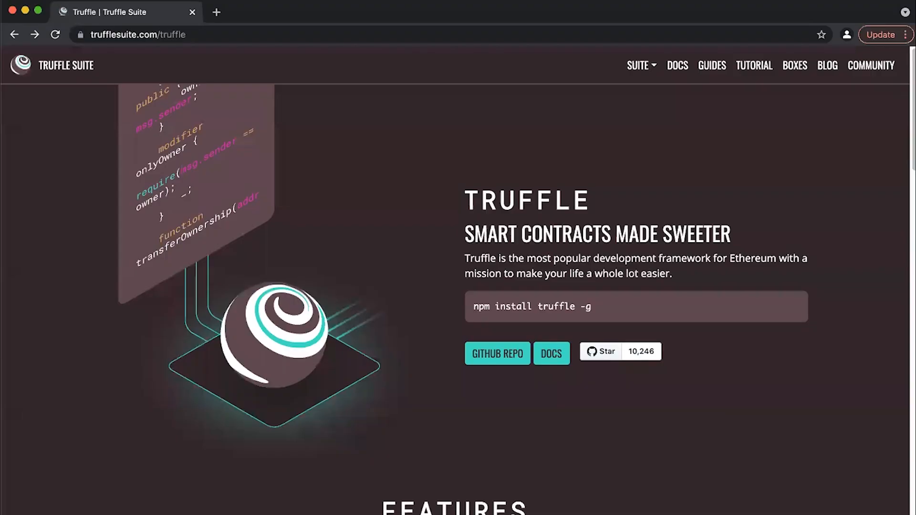
pyautogui.moveTo(355, 184)
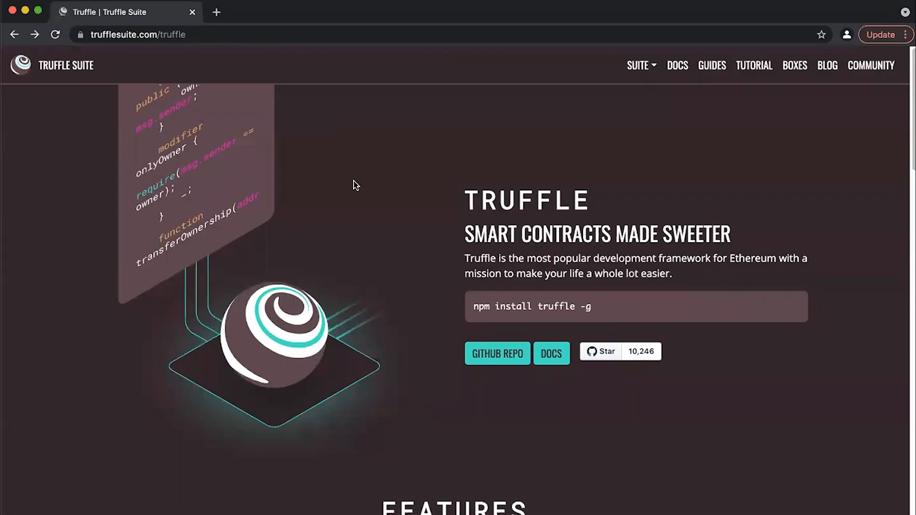
pyautogui.moveTo(351, 196)
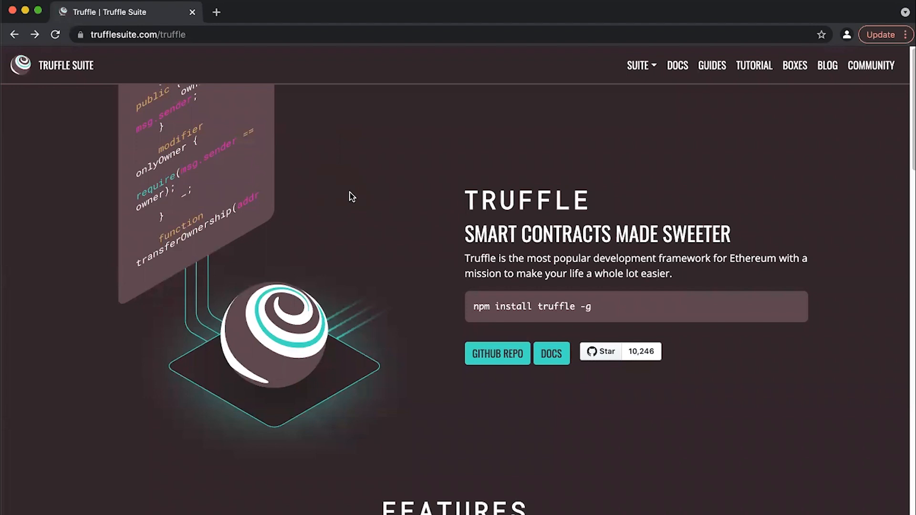
# - Scroll through the Truffle page to reach the GitHub repo link
pyautogui.scroll(-3)
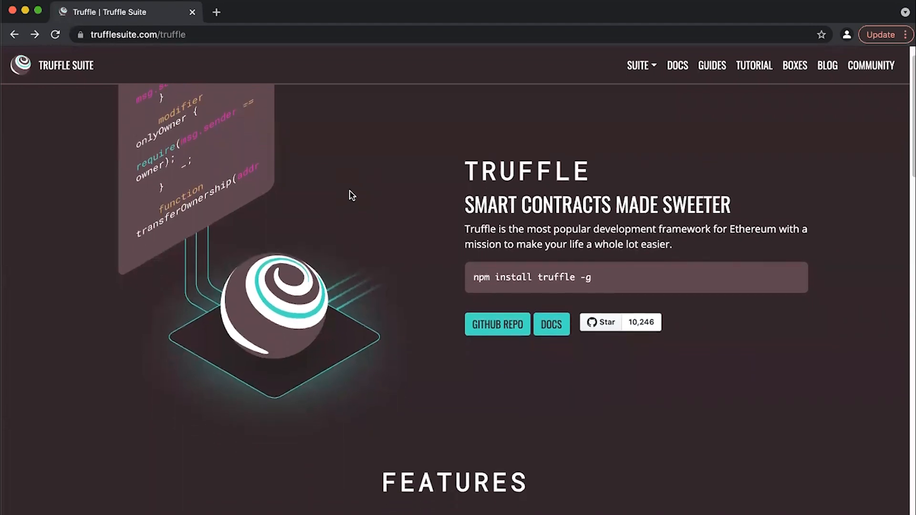
pyautogui.scroll(-3)
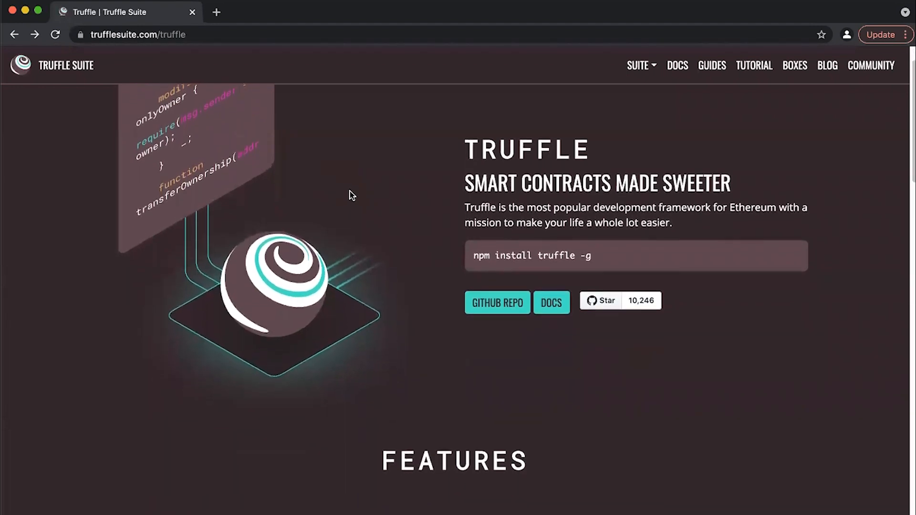
pyautogui.scroll(-3)
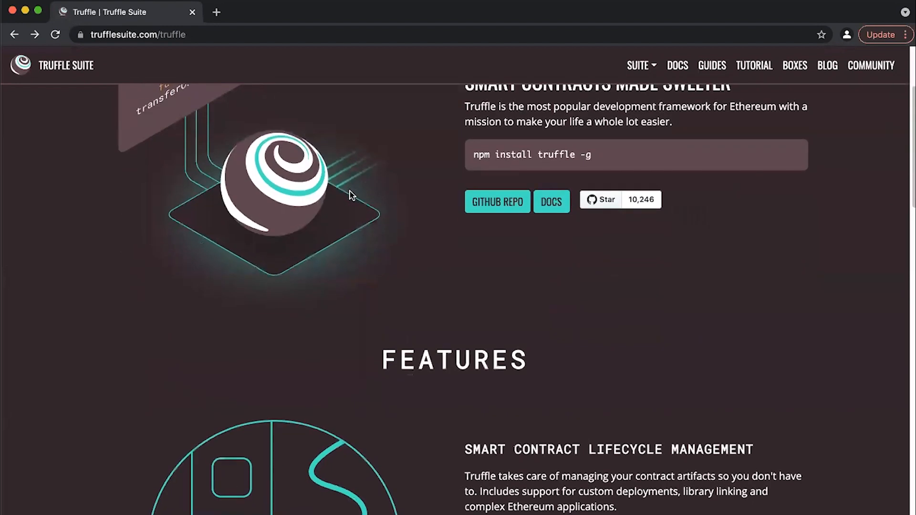
pyautogui.scroll(-3)
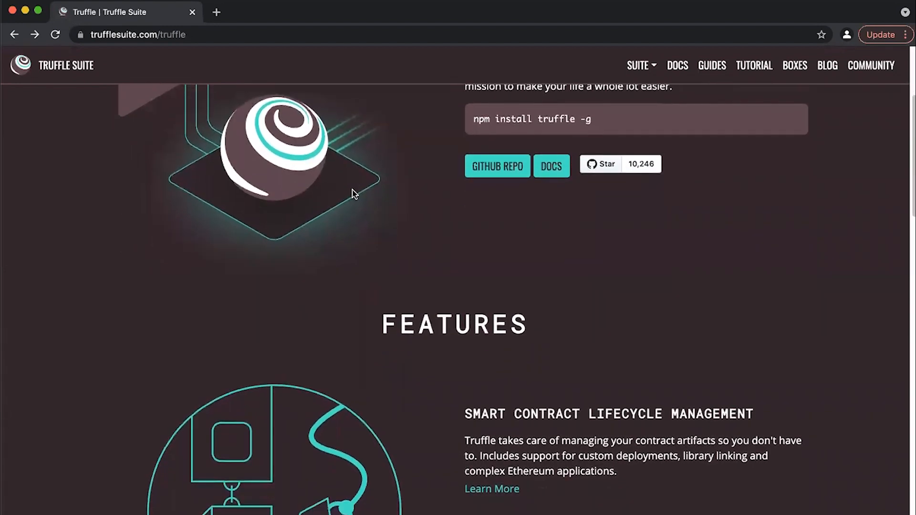
pyautogui.scroll(-3)
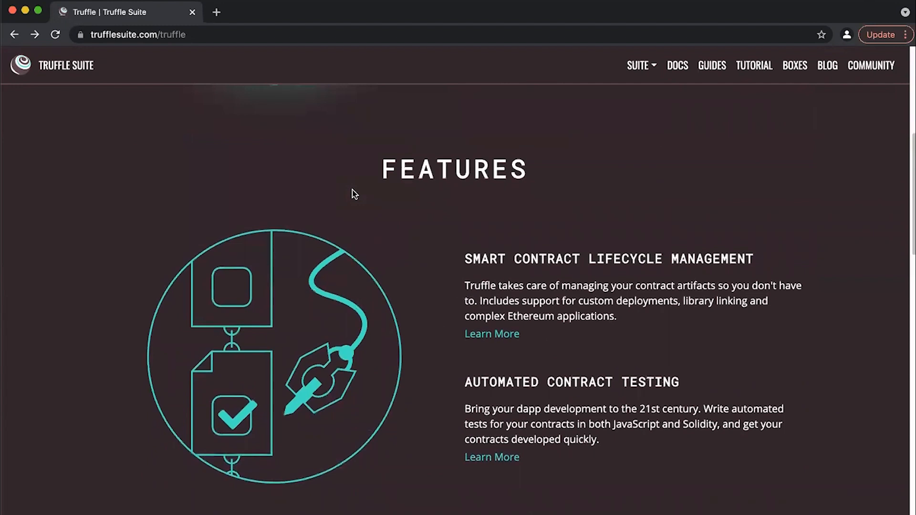
pyautogui.scroll(-3)
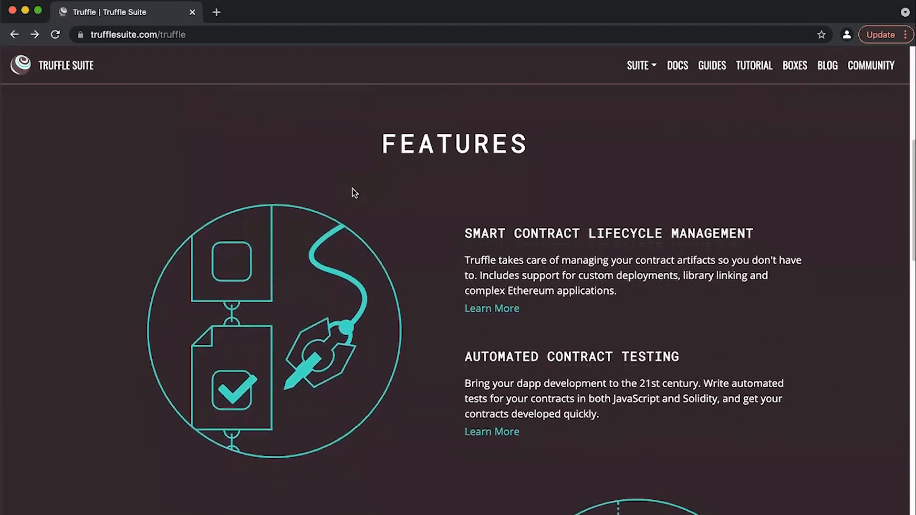
pyautogui.scroll(-3)
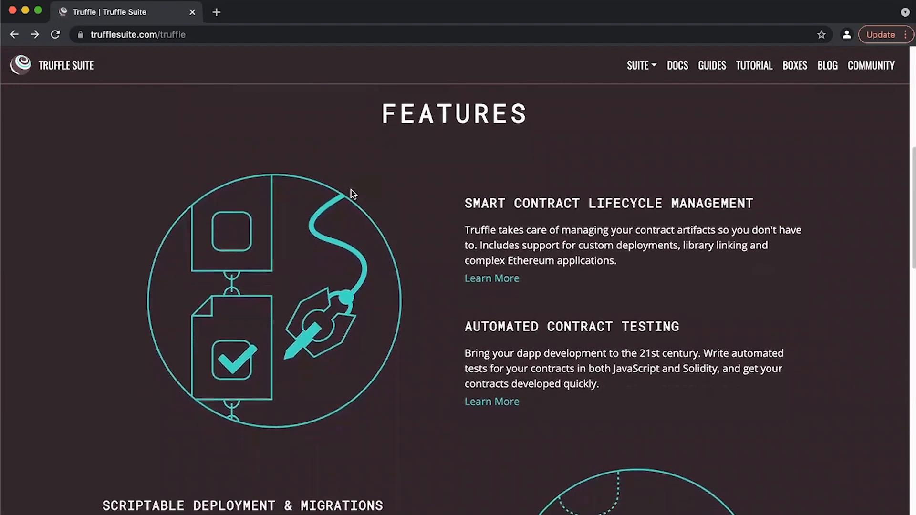
pyautogui.scroll(-3)
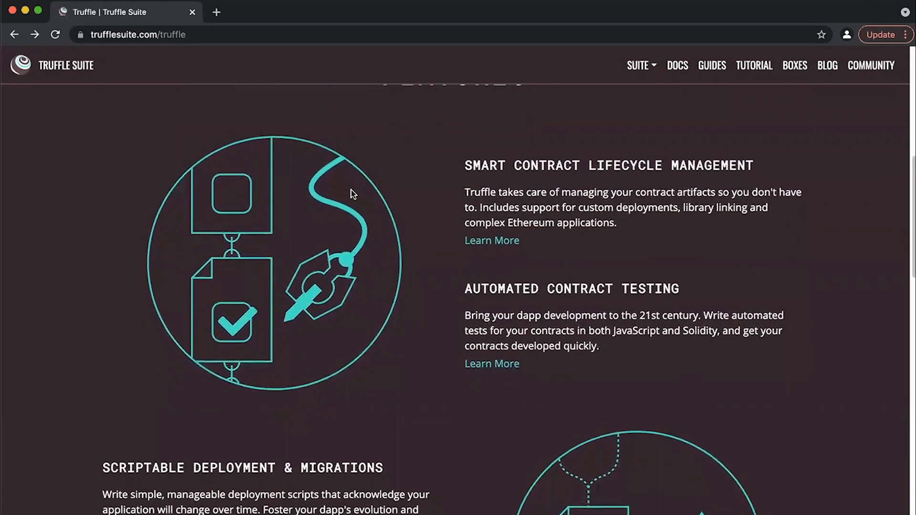
pyautogui.scroll(-3)
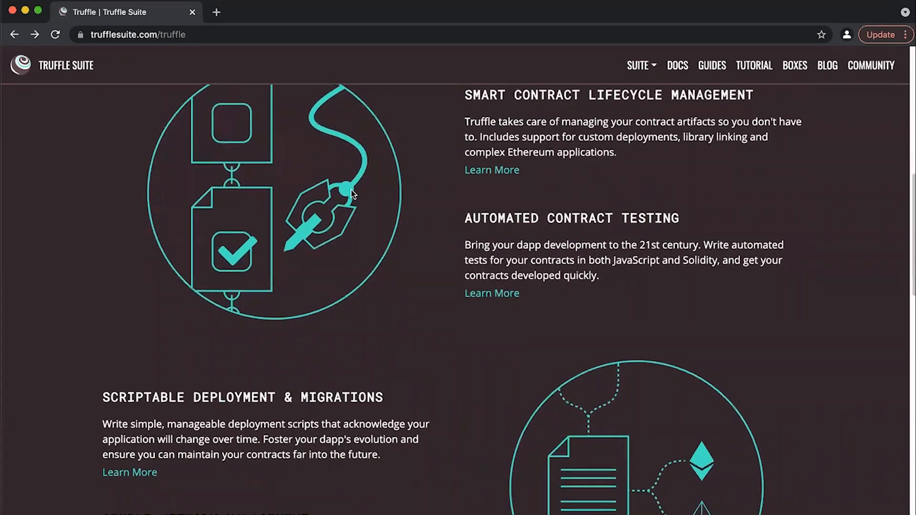
pyautogui.scroll(-3)
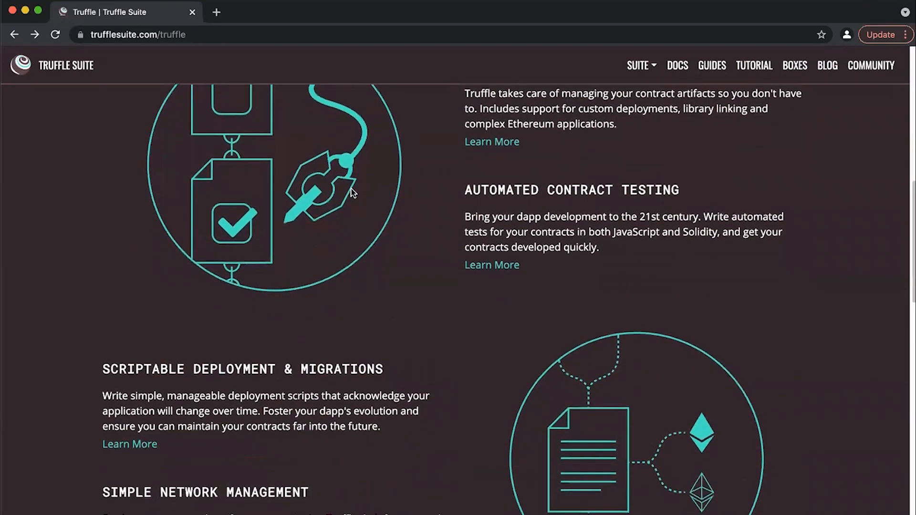
pyautogui.scroll(-3)
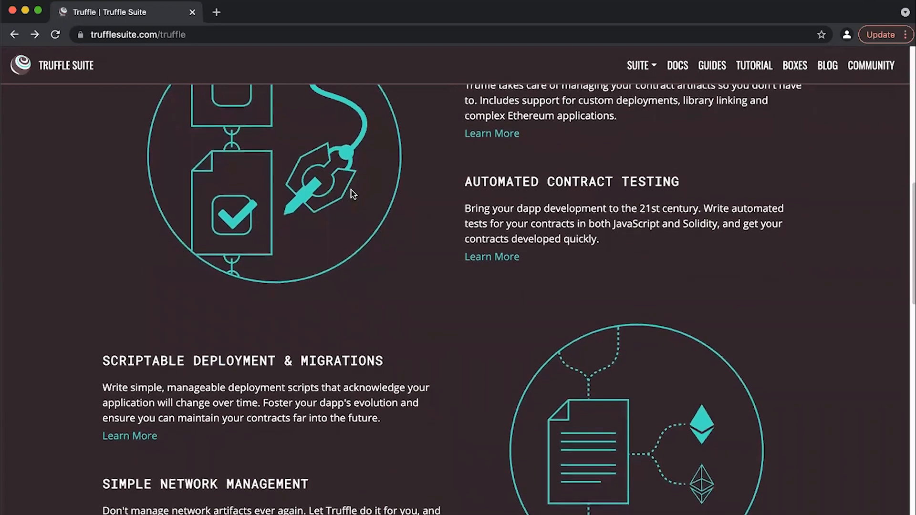
pyautogui.scroll(3)
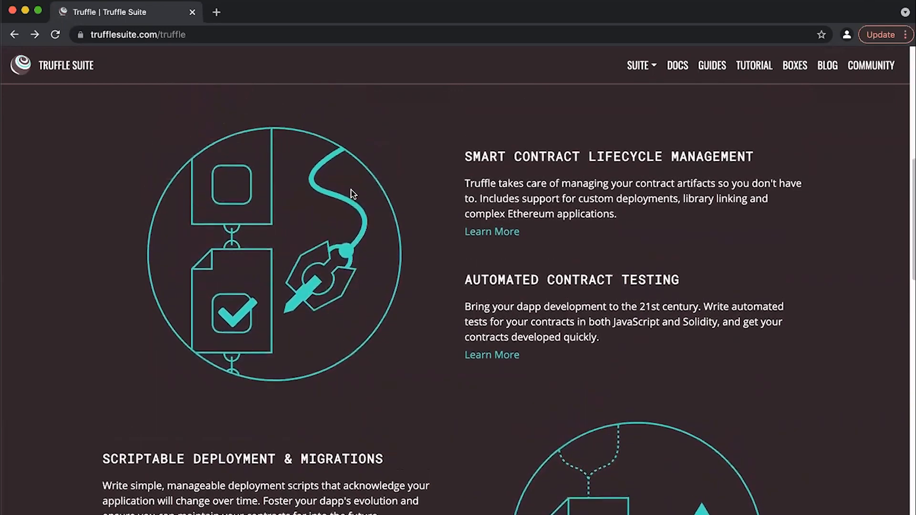
pyautogui.scroll(3)
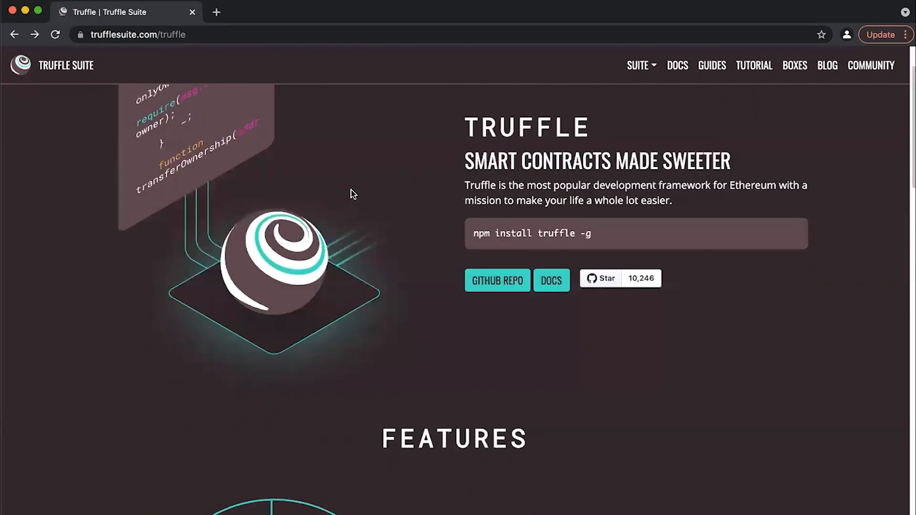
pyautogui.scroll(-3)
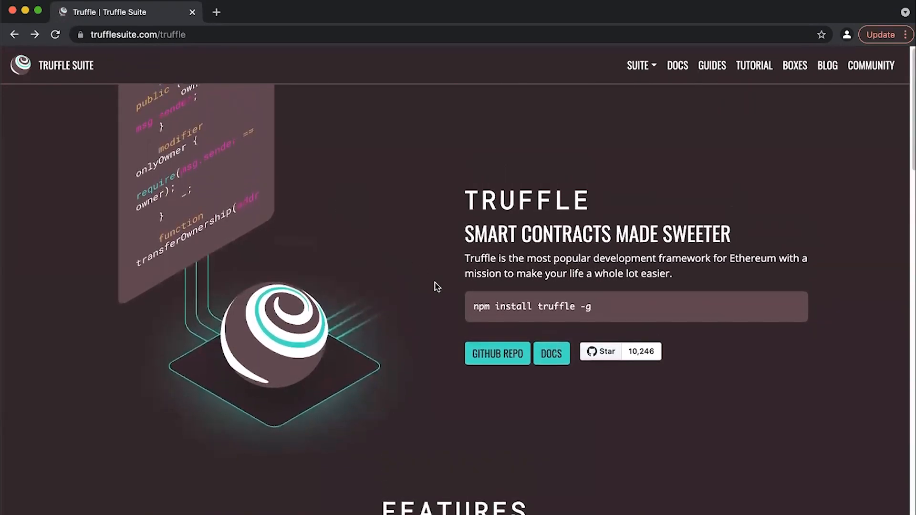
# - View the trufflesuite/truffle repository, then navigate to the smartcontractkit organization
pyautogui.click(496, 353)
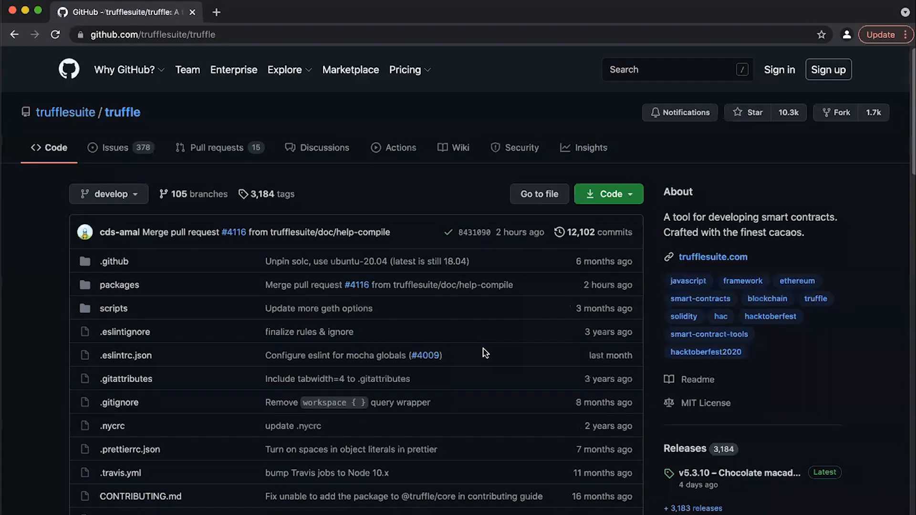
pyautogui.moveTo(109, 193)
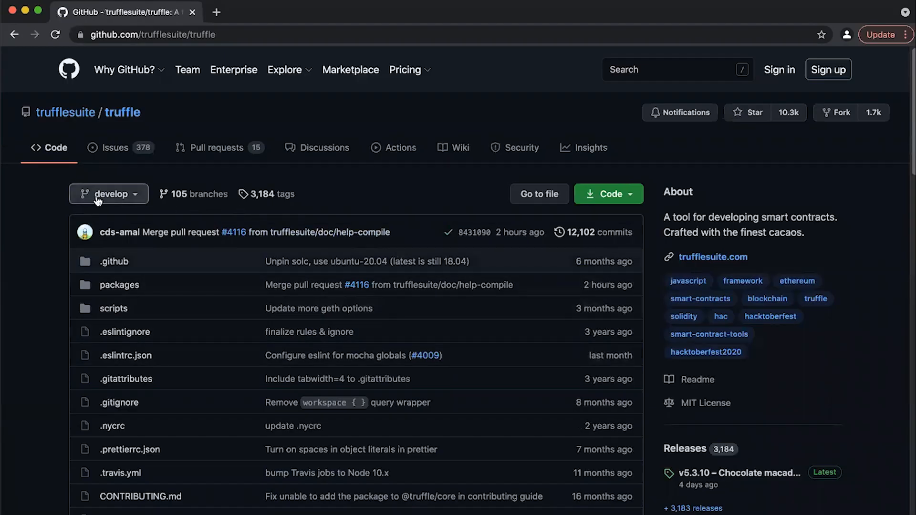
pyautogui.scroll(-3)
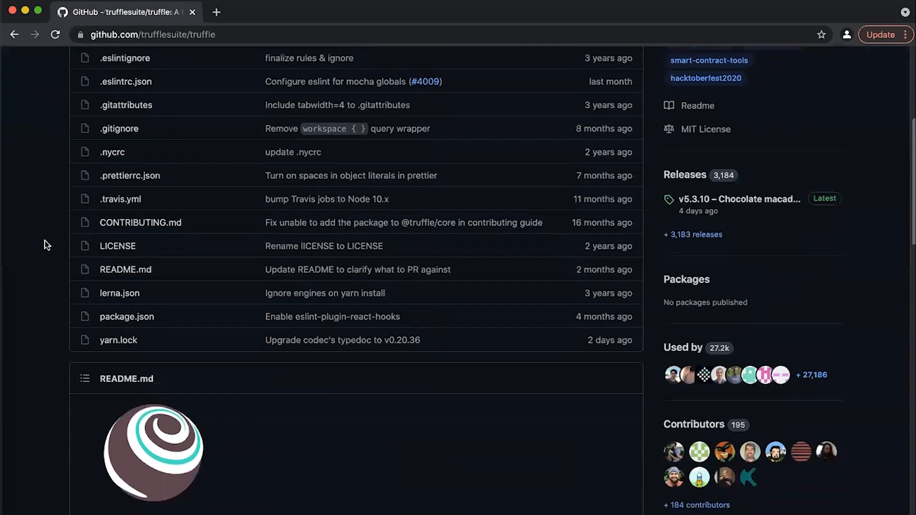
pyautogui.scroll(-3)
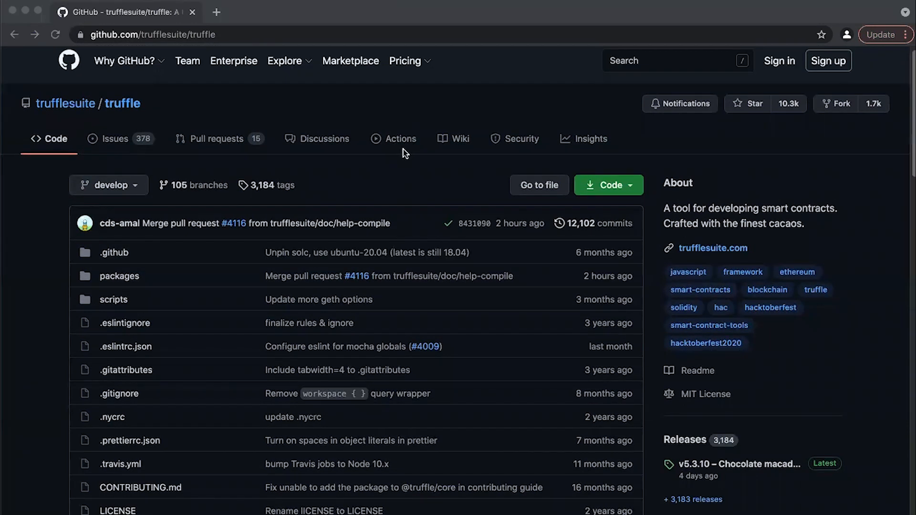
pyautogui.write('smartcontractkit')
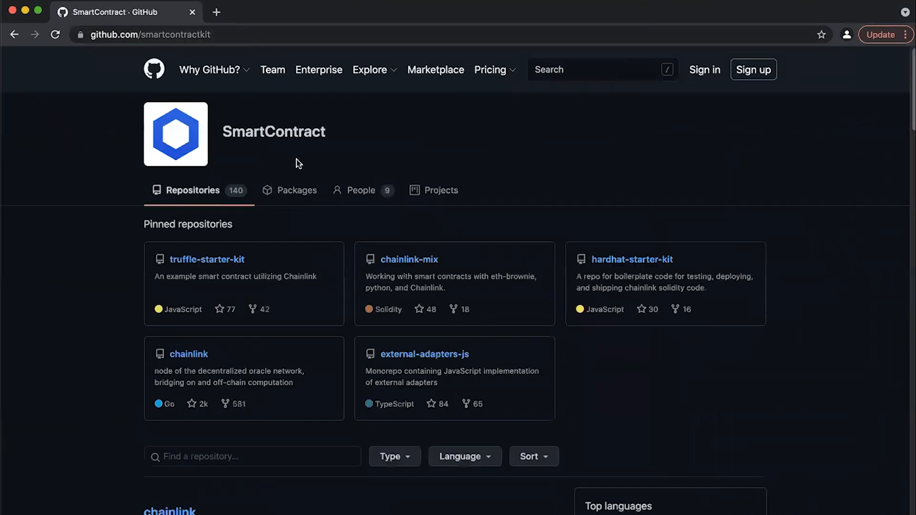
pyautogui.moveTo(277, 110)
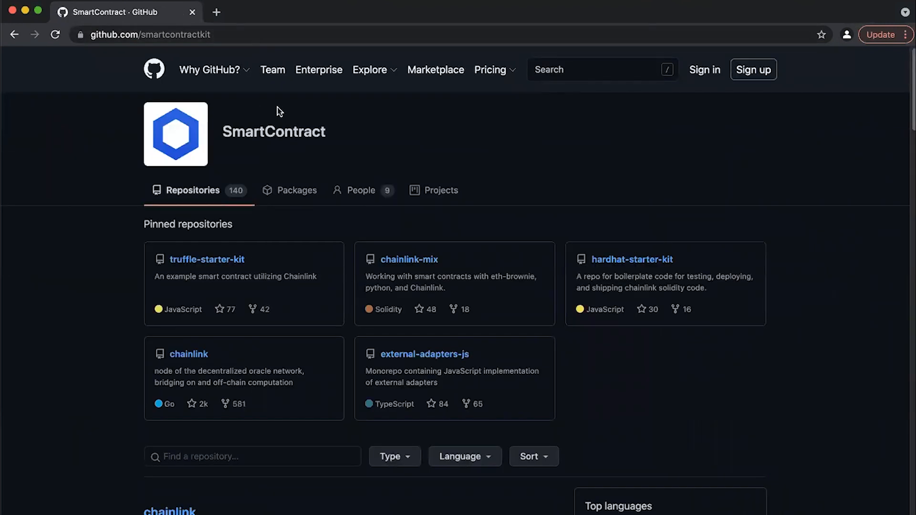
pyautogui.moveTo(197, 269)
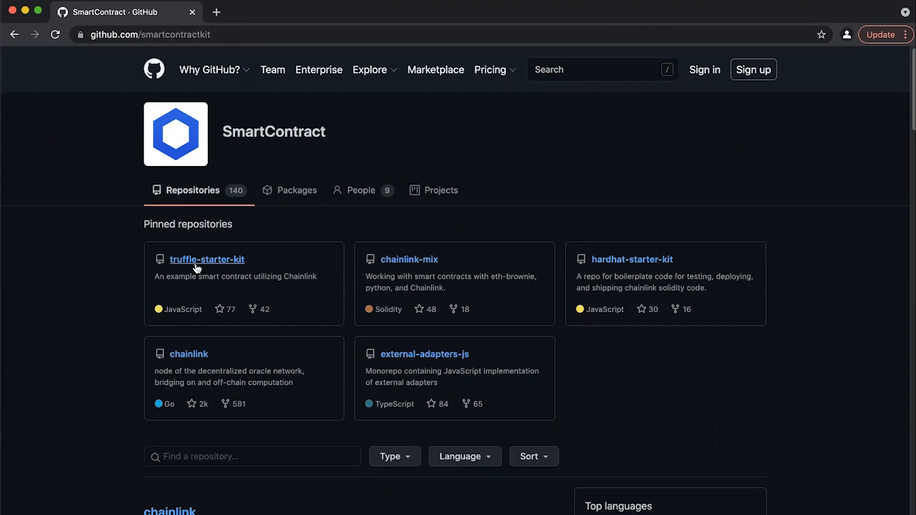
# - Browse the truffle-starter-kit README down to its Requirements and Installation steps
pyautogui.click(207, 259)
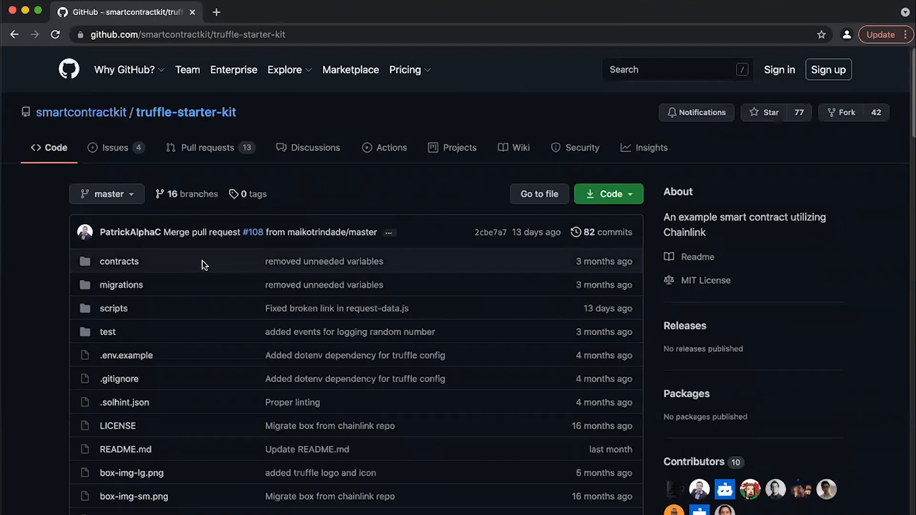
pyautogui.moveTo(118, 262)
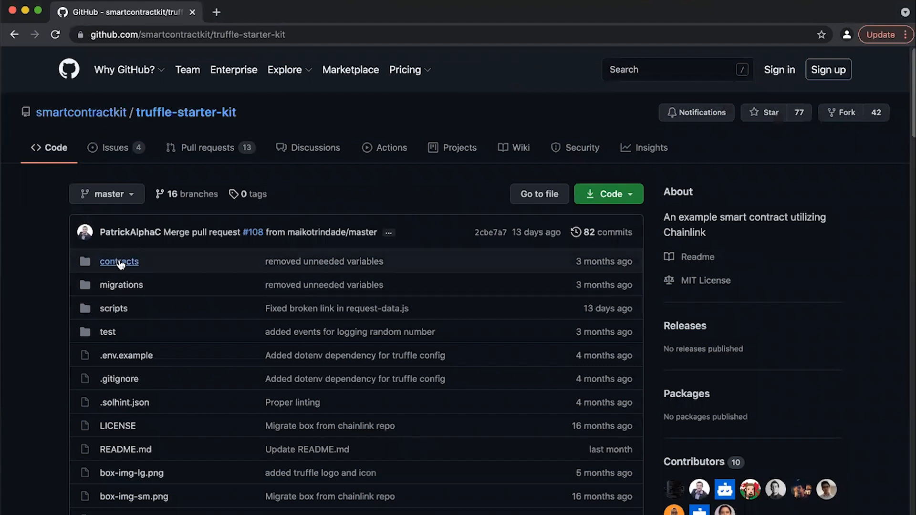
pyautogui.moveTo(131, 292)
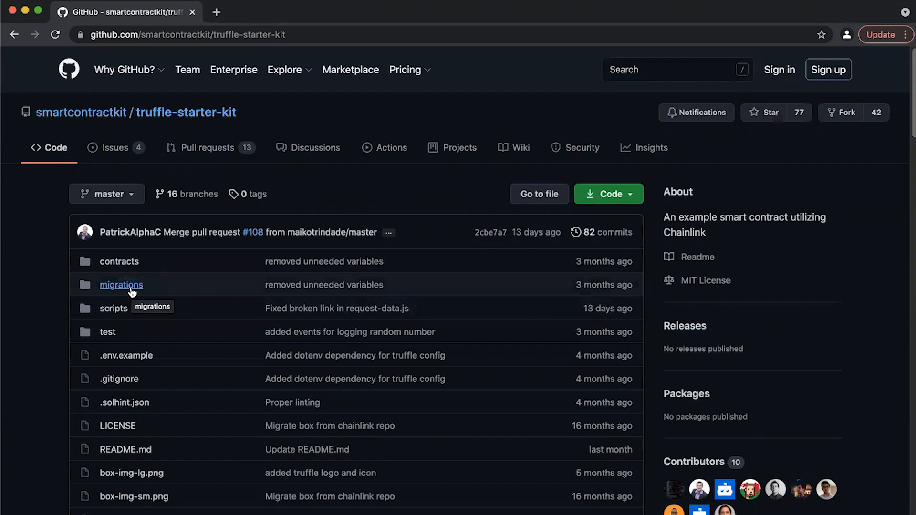
pyautogui.moveTo(140, 319)
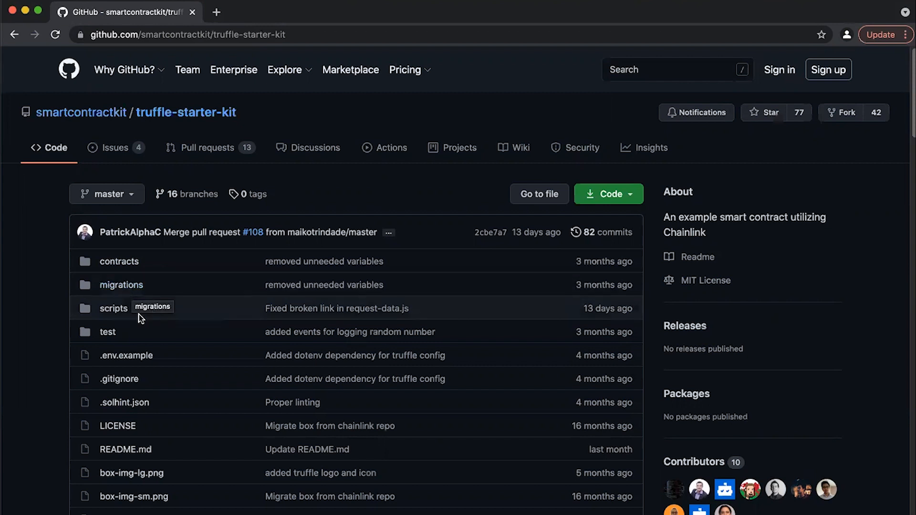
pyautogui.moveTo(114, 309)
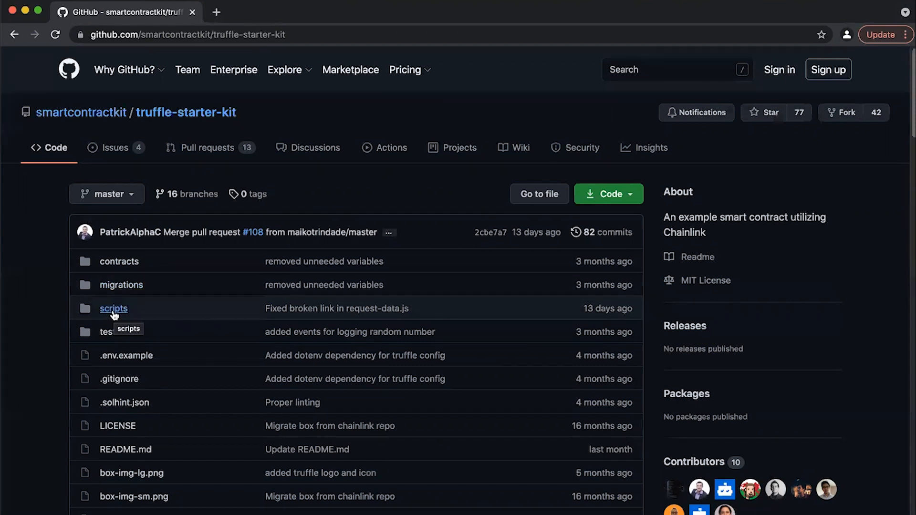
pyautogui.moveTo(106, 332)
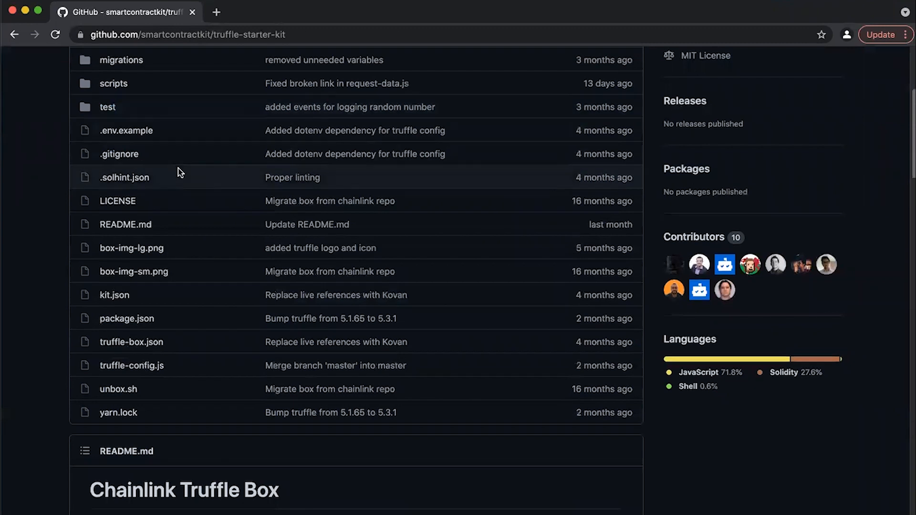
pyautogui.scroll(-3)
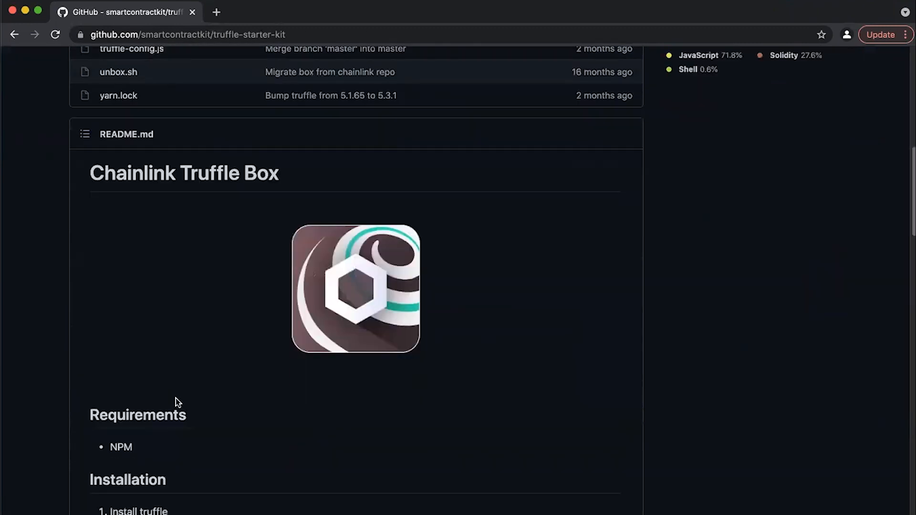
pyautogui.scroll(-3)
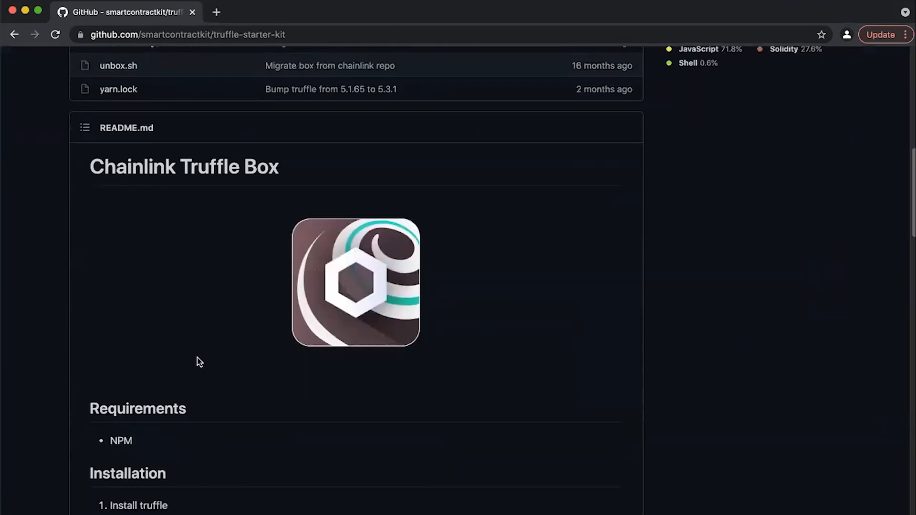
pyautogui.scroll(-3)
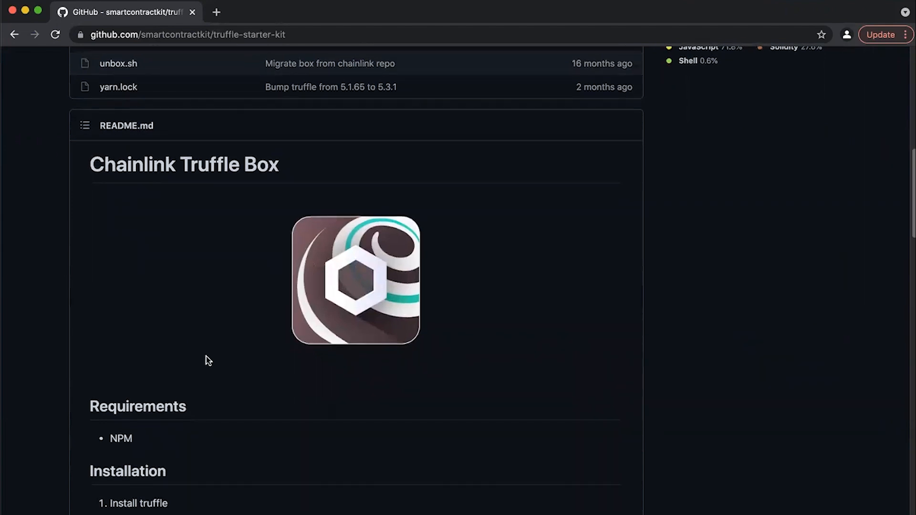
pyautogui.scroll(-3)
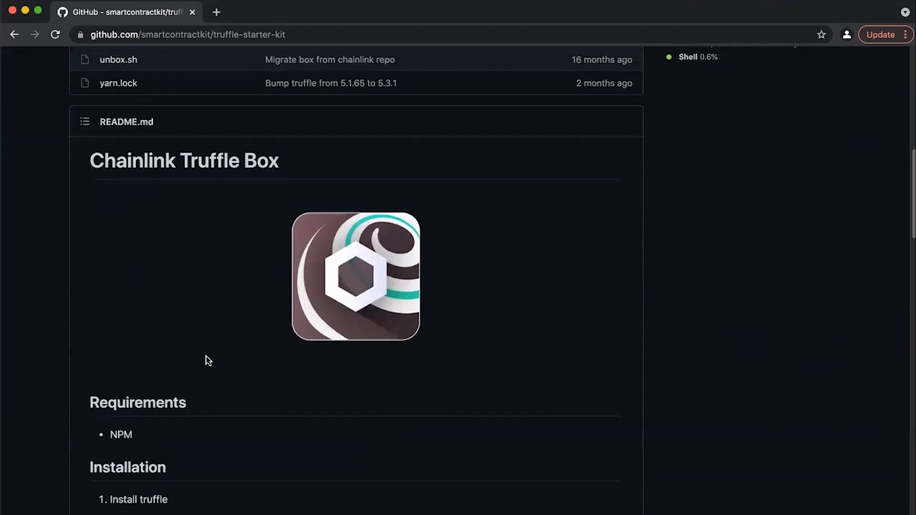
pyautogui.scroll(-3)
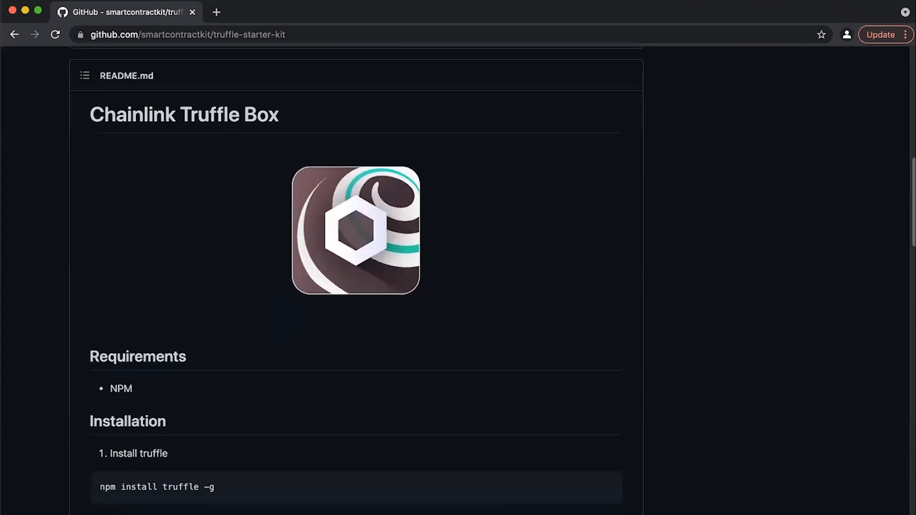
pyautogui.scroll(-3)
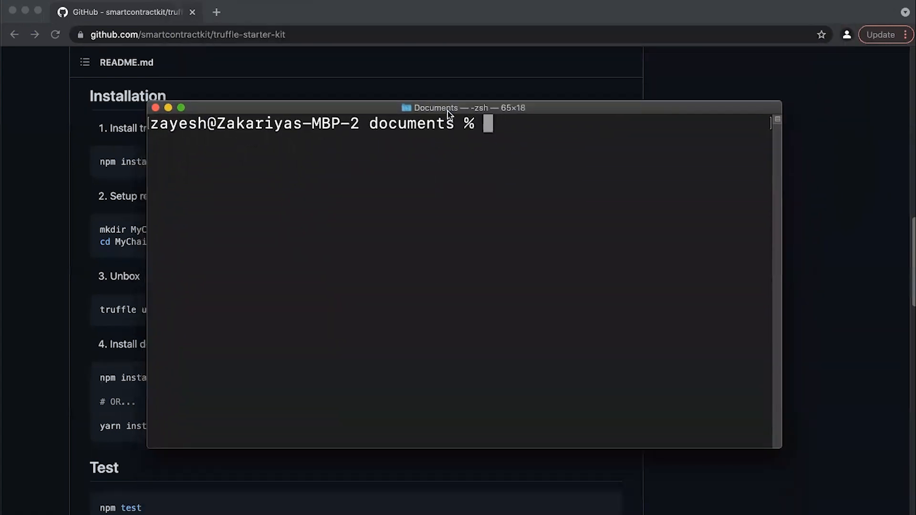
# - Enter 'npm install truffle -g' at the Documents prompt
pyautogui.moveTo(448, 108); pyautogui.dragTo(482, 102)
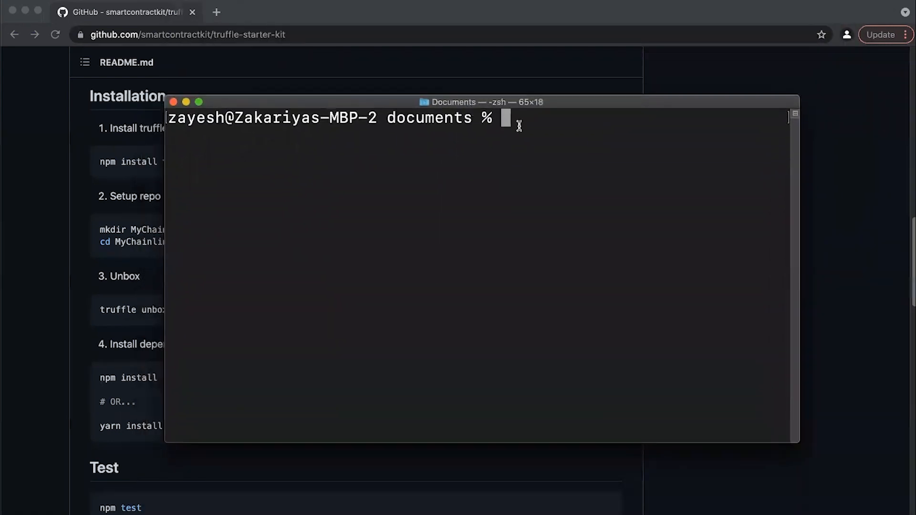
pyautogui.write('Npm install truffle -g')
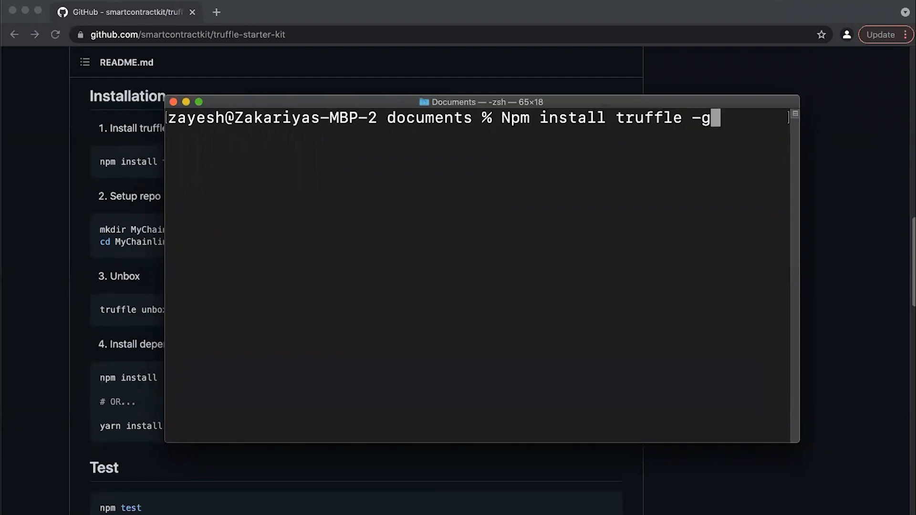
pyautogui.moveTo(530, 157)
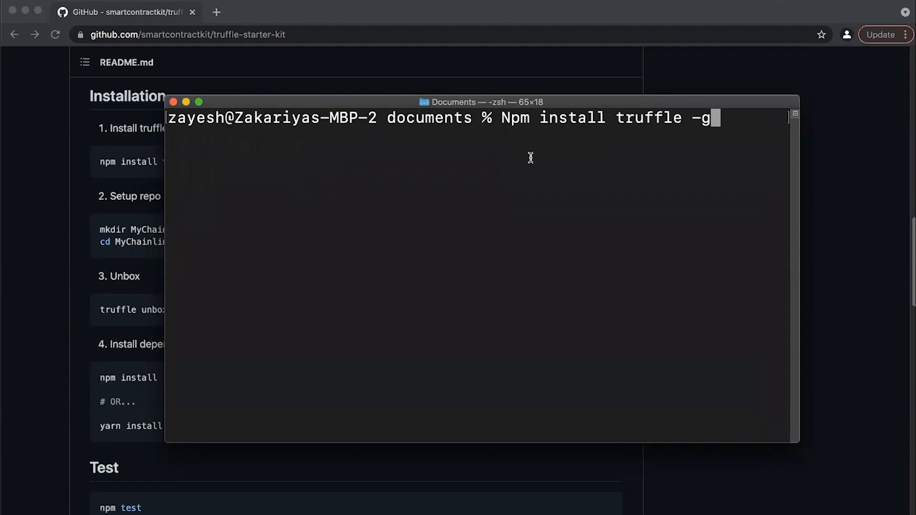
pyautogui.moveTo(419, 214)
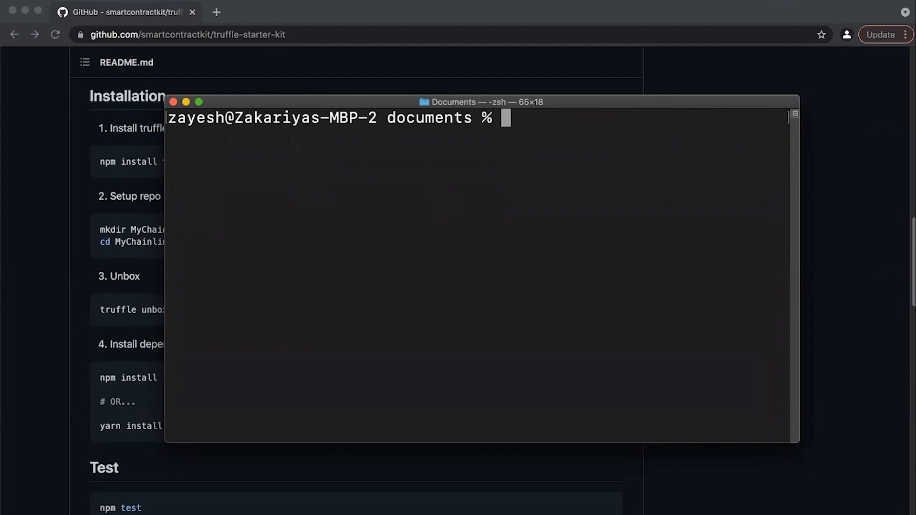
pyautogui.moveTo(402, 142)
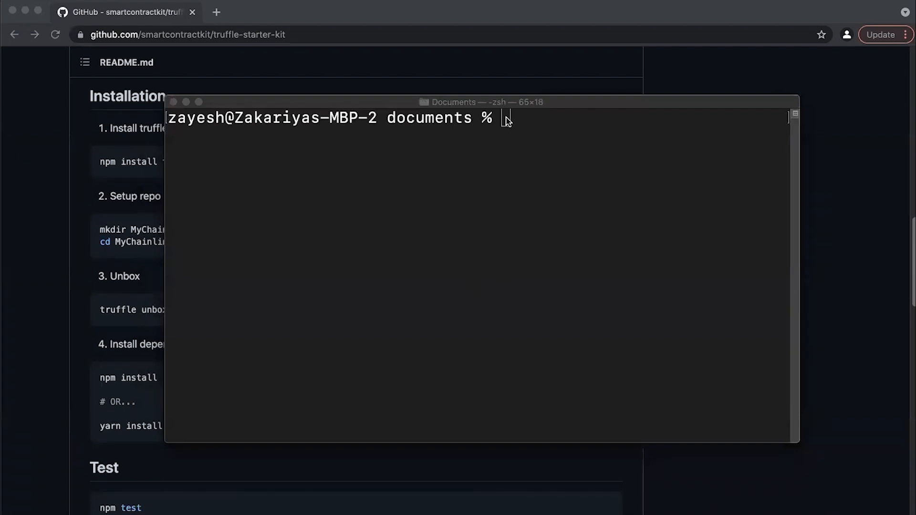
# - Create and enter TruffleStarterKit, then run 'truffle unbox smartcontractkit/box'
pyautogui.write('mkdir TruffleStarterKit')
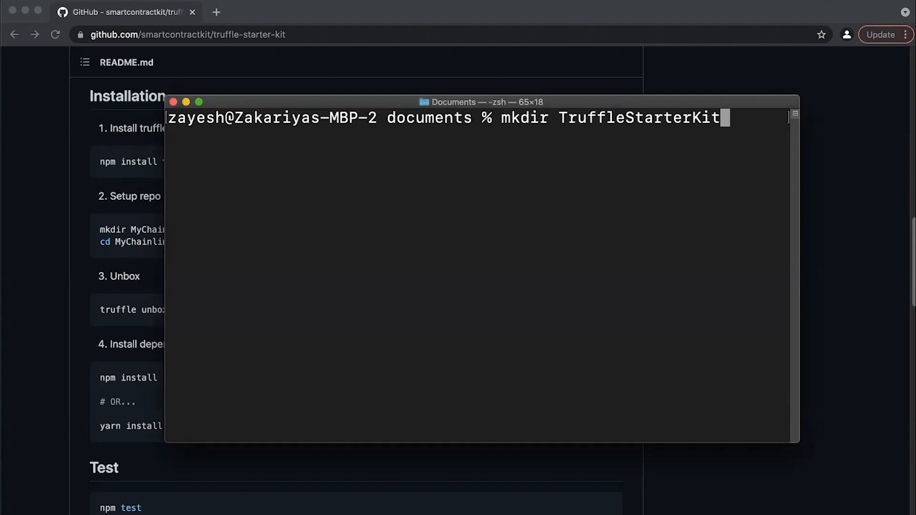
pyautogui.moveTo(674, 207)
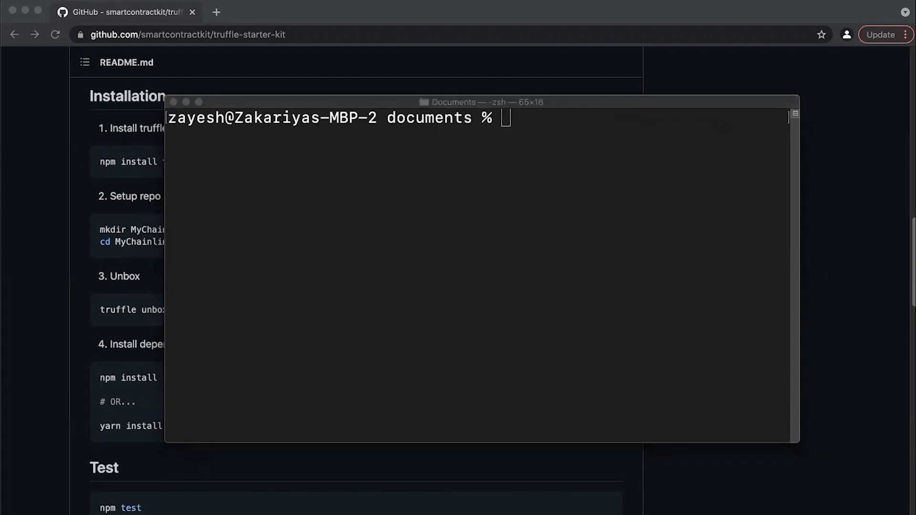
pyautogui.write('cd TruffleStarterKit')
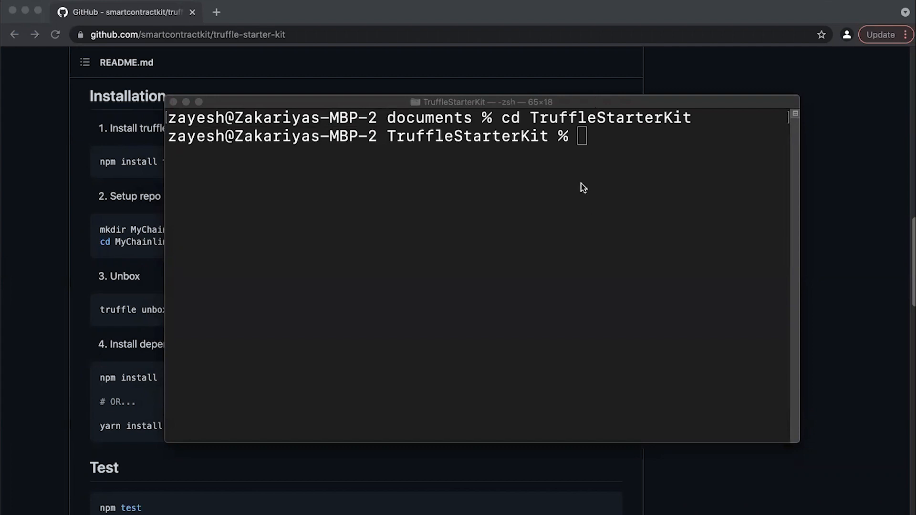
pyautogui.write('truffle unbox smartcontractkit/box')
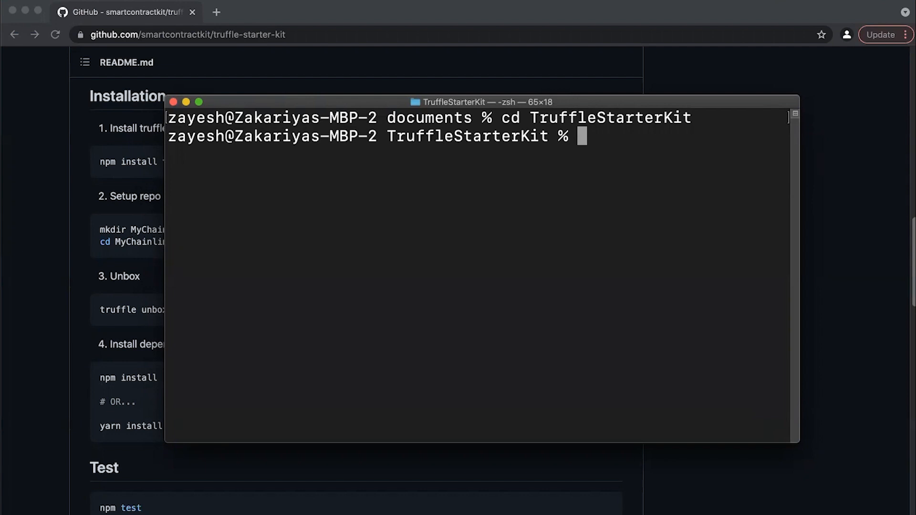
pyautogui.moveTo(573, 5)
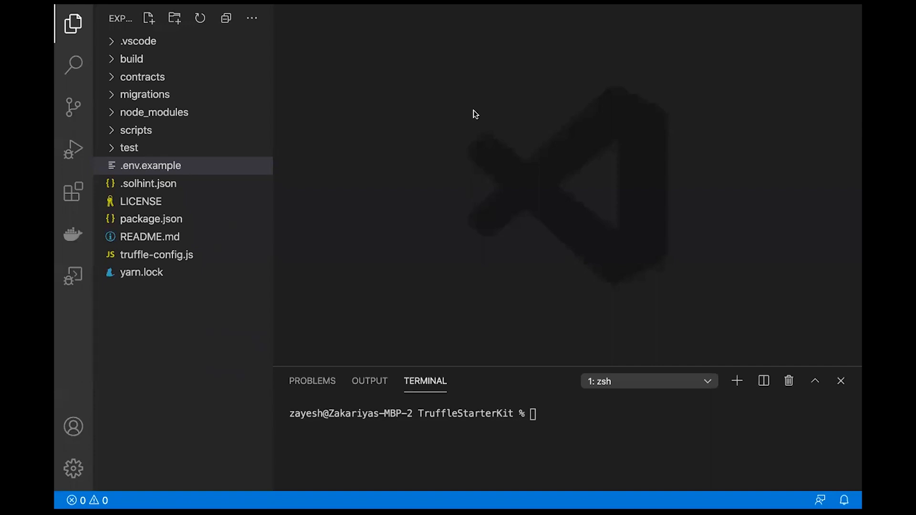
pyautogui.moveTo(479, 124)
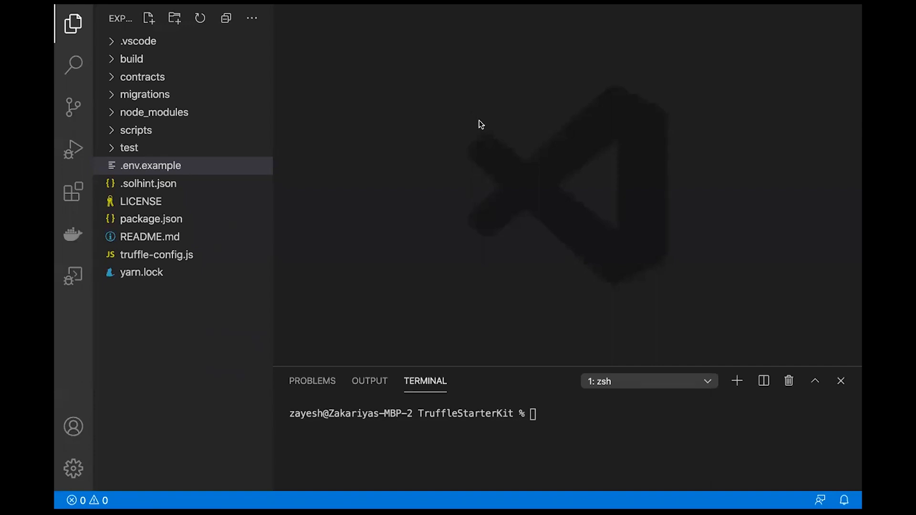
pyautogui.moveTo(123, 137)
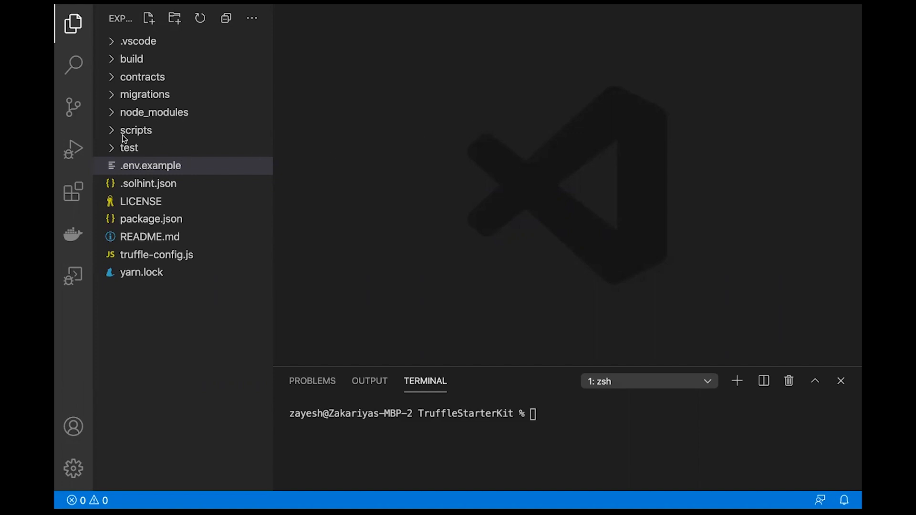
pyautogui.moveTo(223, 173)
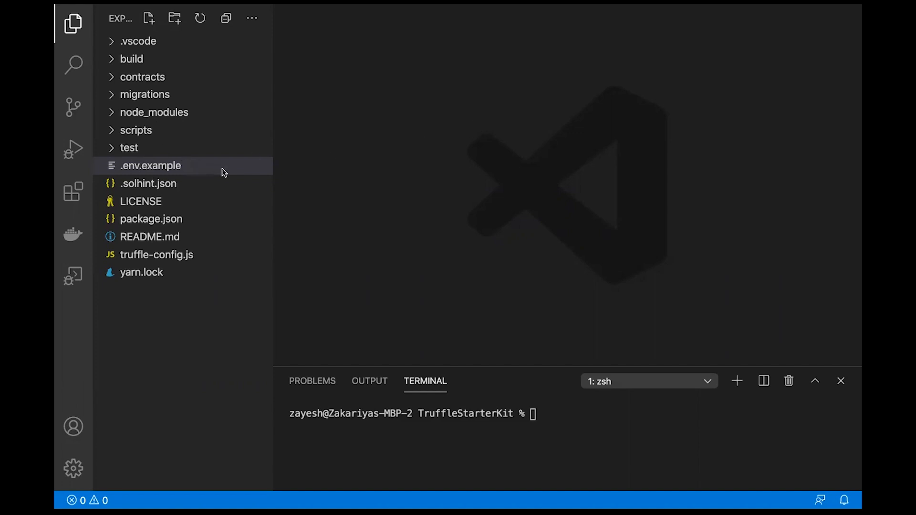
pyautogui.moveTo(555, 429)
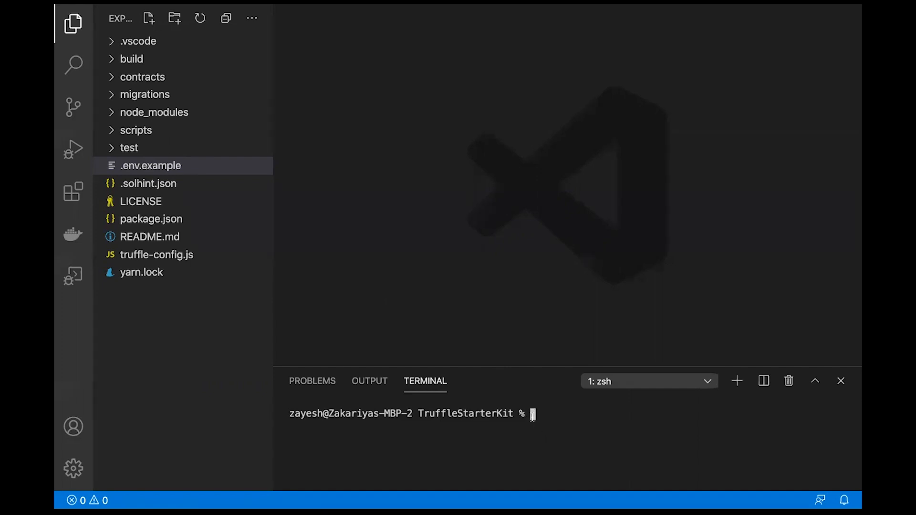
# - Run 'npm install' in the integrated terminal and select .env.example in Explorer
pyautogui.write('npm')
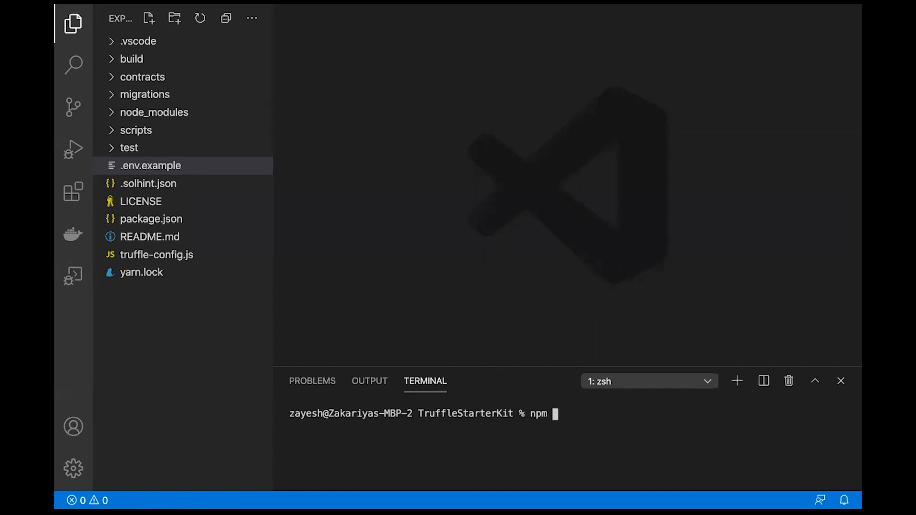
pyautogui.write('install')
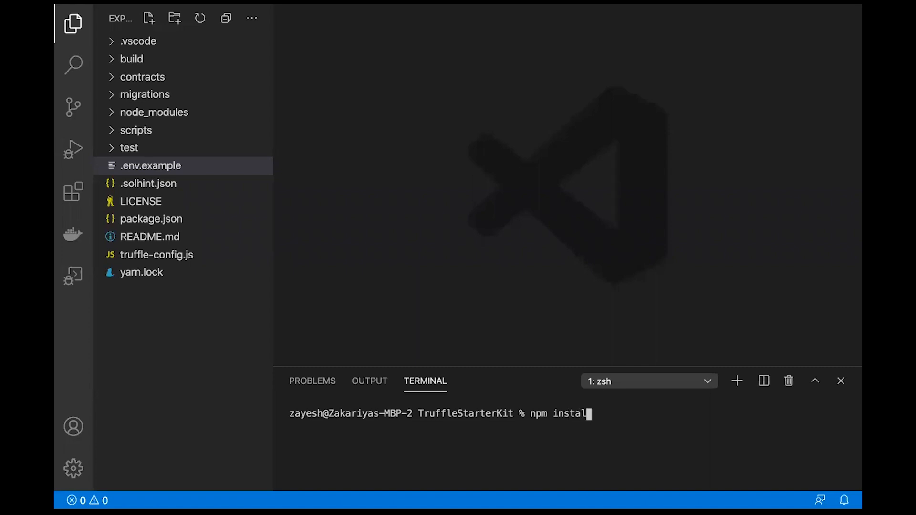
pyautogui.write('l')
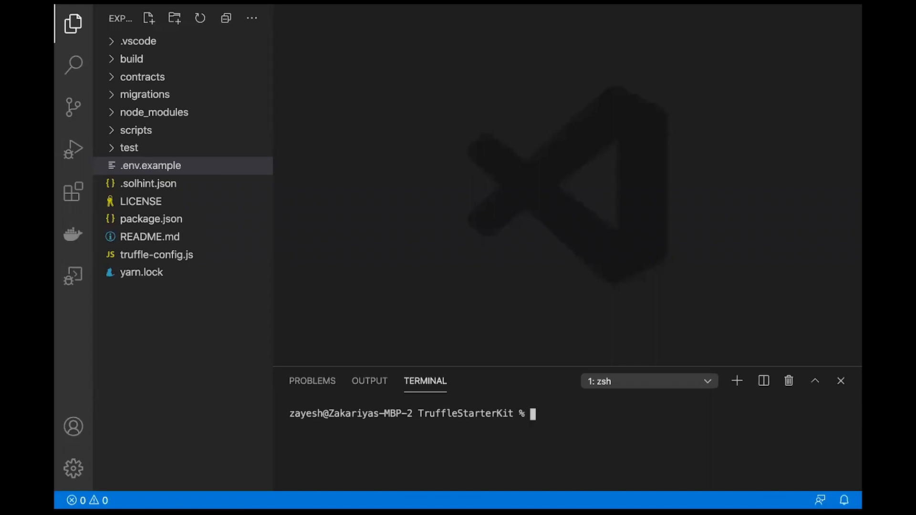
pyautogui.moveTo(234, 200)
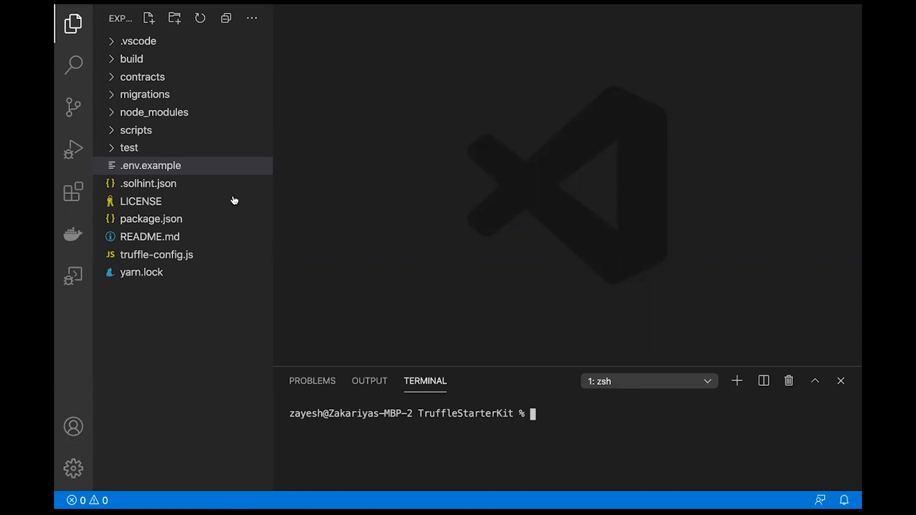
pyautogui.moveTo(155, 112)
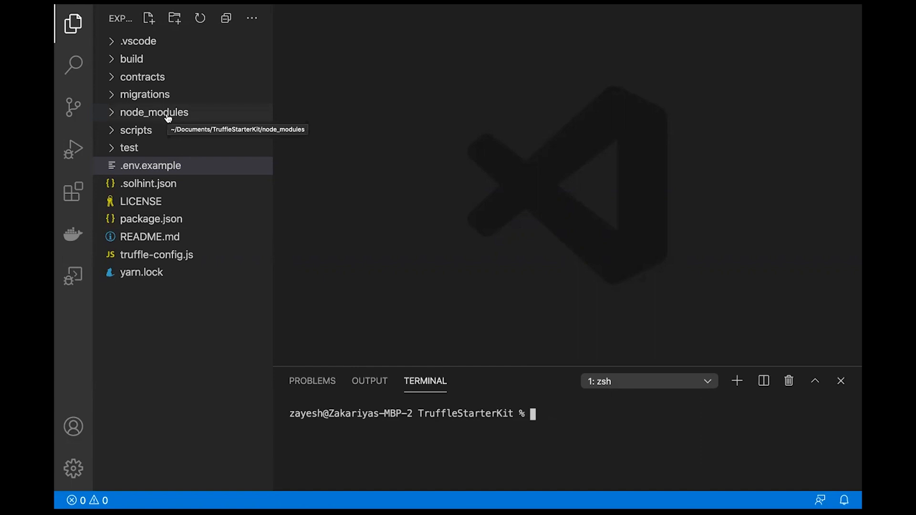
pyautogui.moveTo(183, 129)
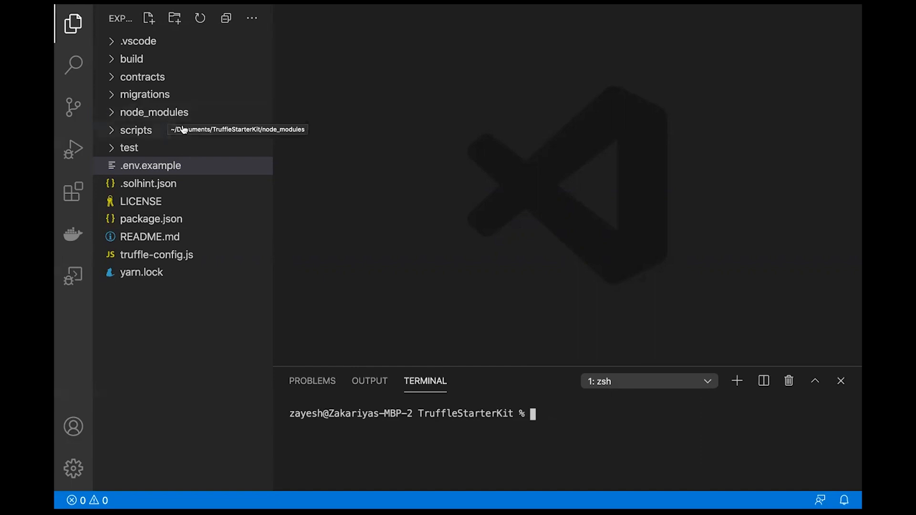
pyautogui.moveTo(233, 155)
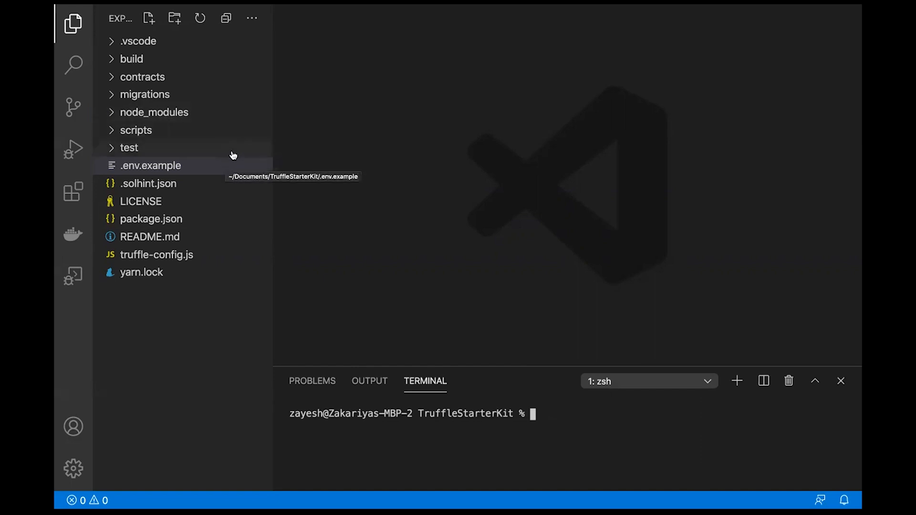
pyautogui.click(151, 166)
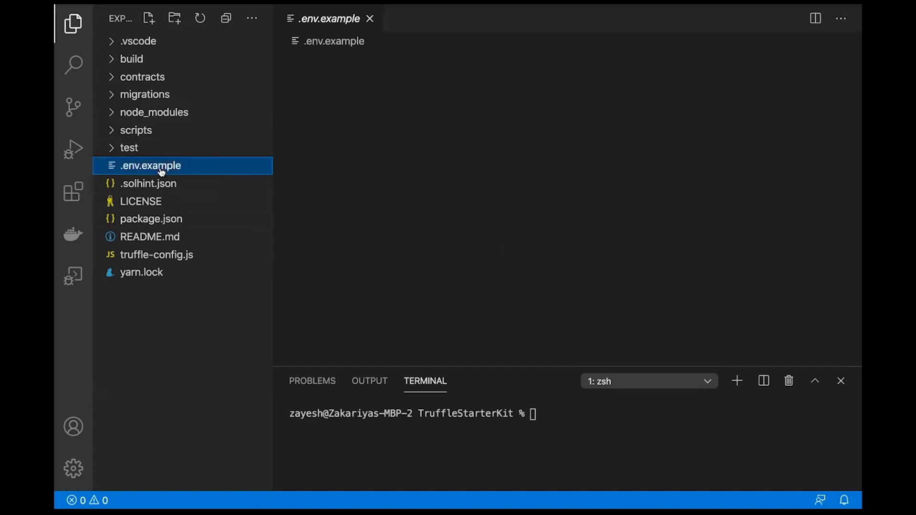
# - Show .env.example and enter an export RPC_URL command with the Kovan Infura URL
pyautogui.click(150, 165)
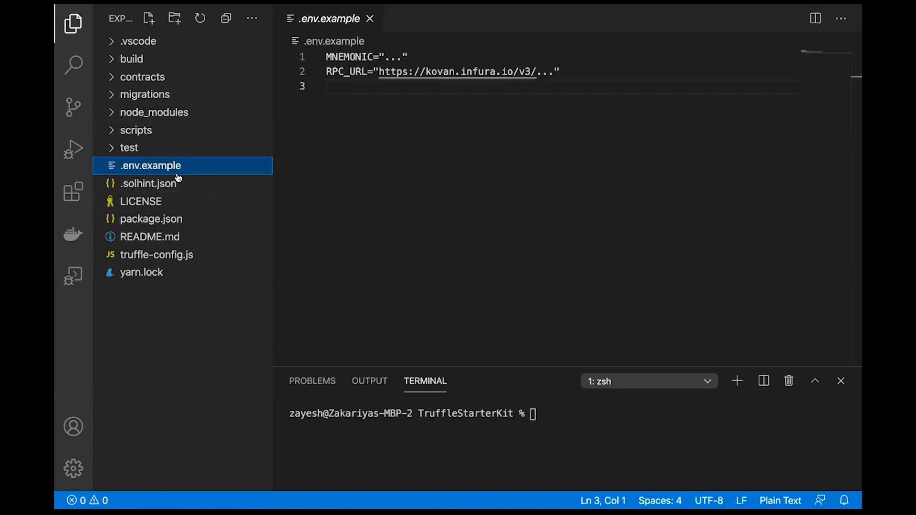
pyautogui.moveTo(172, 183)
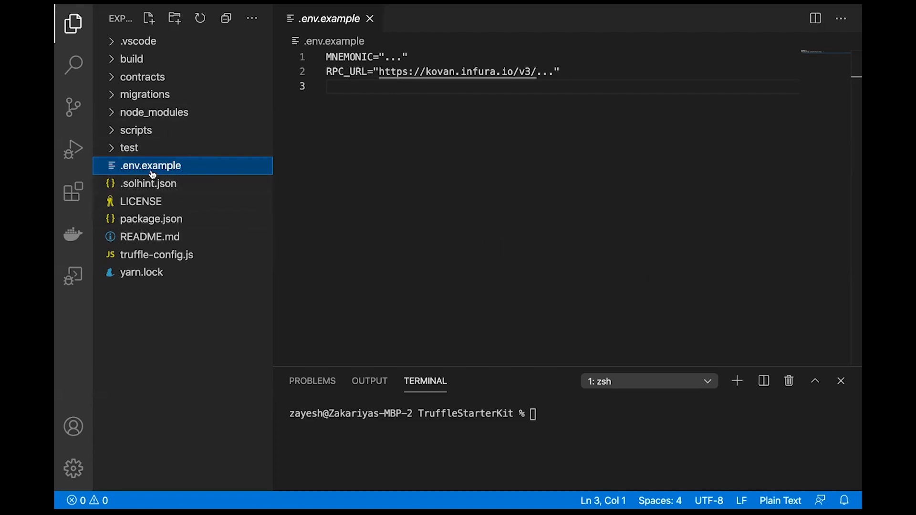
pyautogui.moveTo(148, 183)
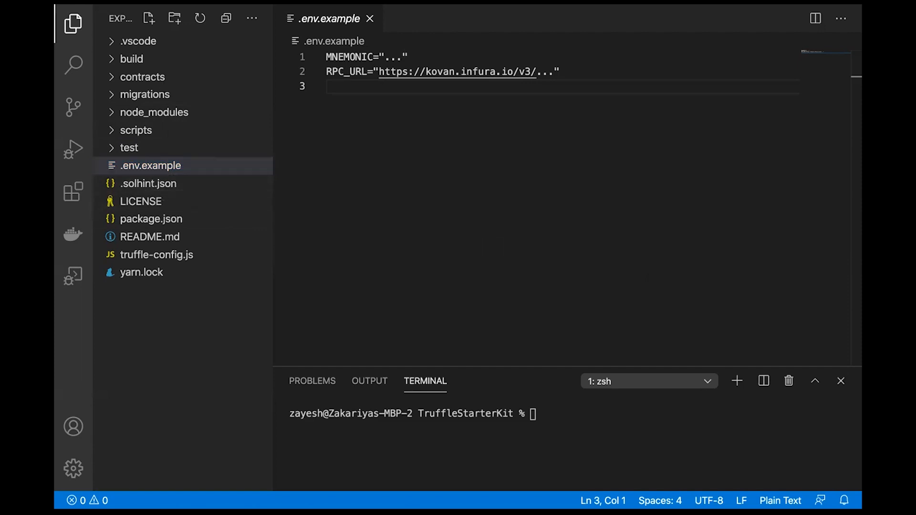
pyautogui.moveTo(521, 342)
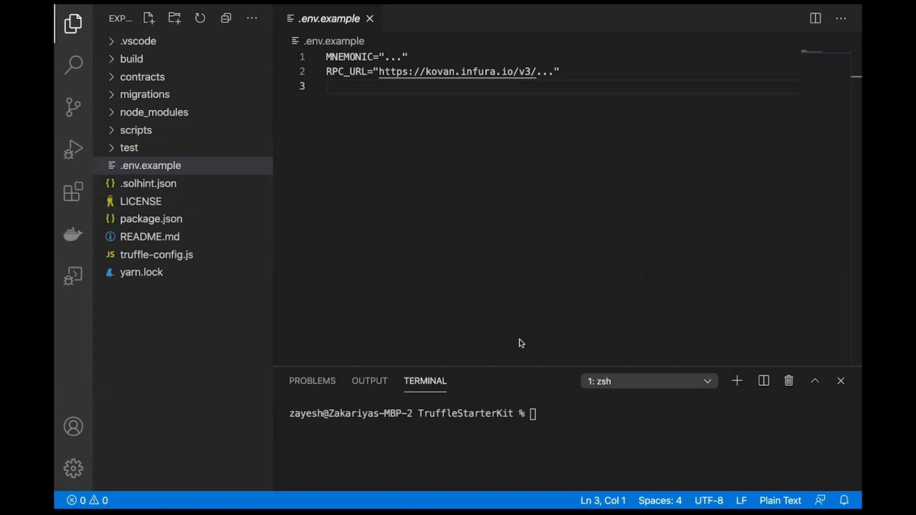
pyautogui.write('Export RPC_URL="https://kovan.infura.io/v3/..."')
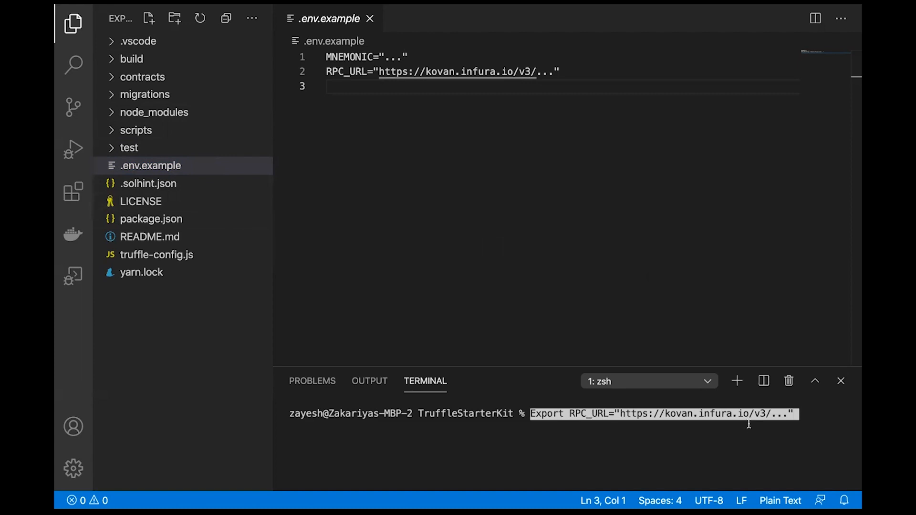
pyautogui.moveTo(707, 413)
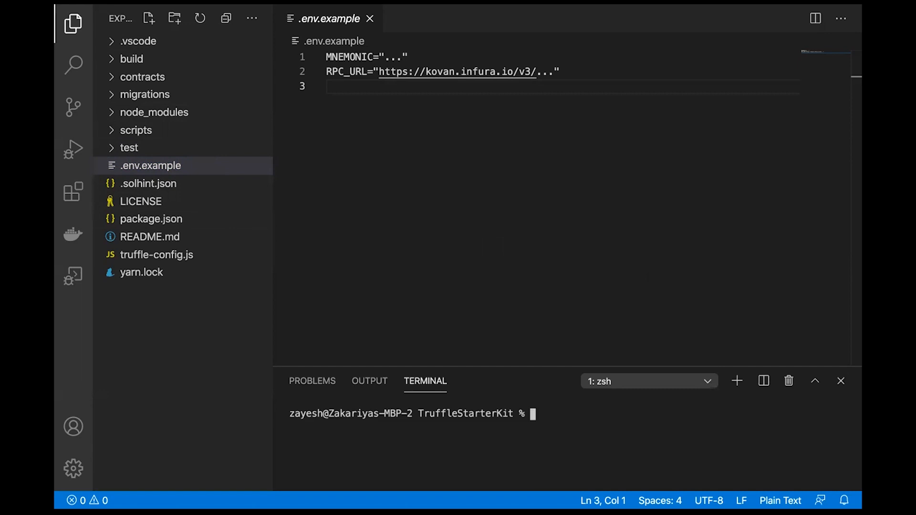
pyautogui.moveTo(664, 412)
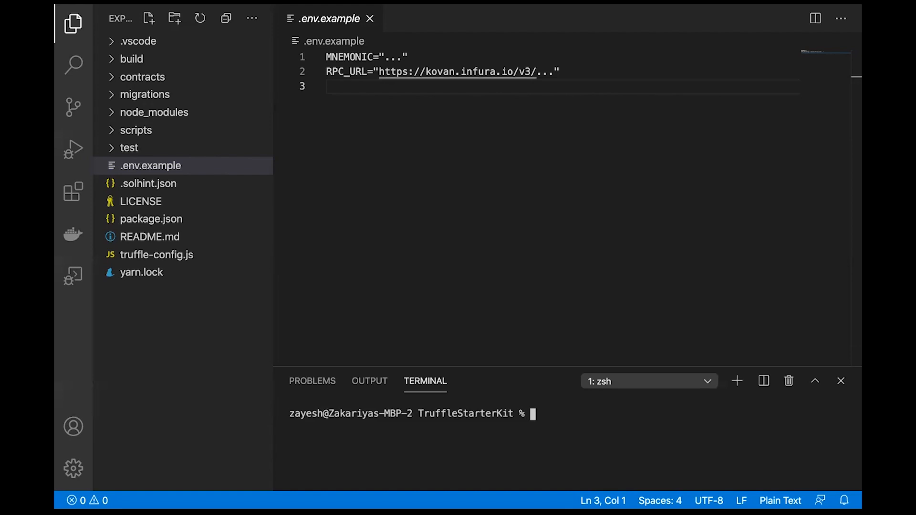
# - Close .env.example and view PriceConsumerV3.sol from the contracts folder
pyautogui.click(369, 18)
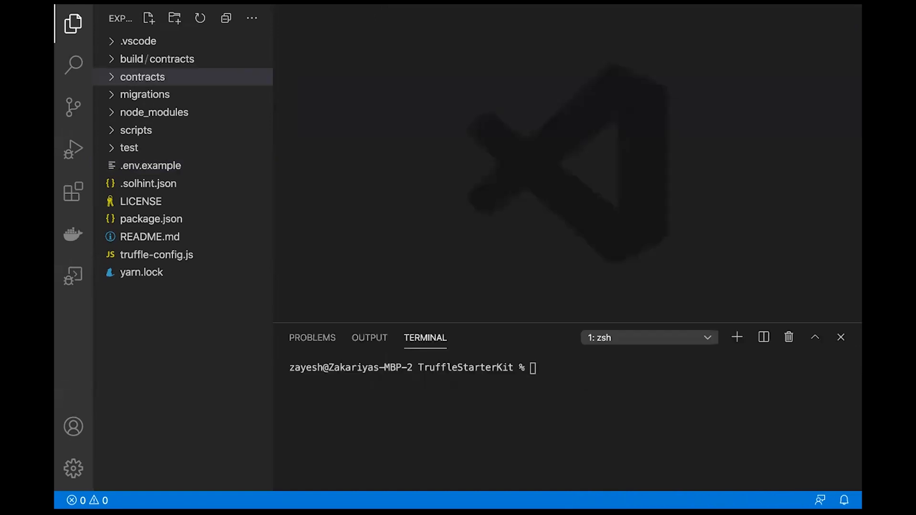
pyautogui.moveTo(142, 76)
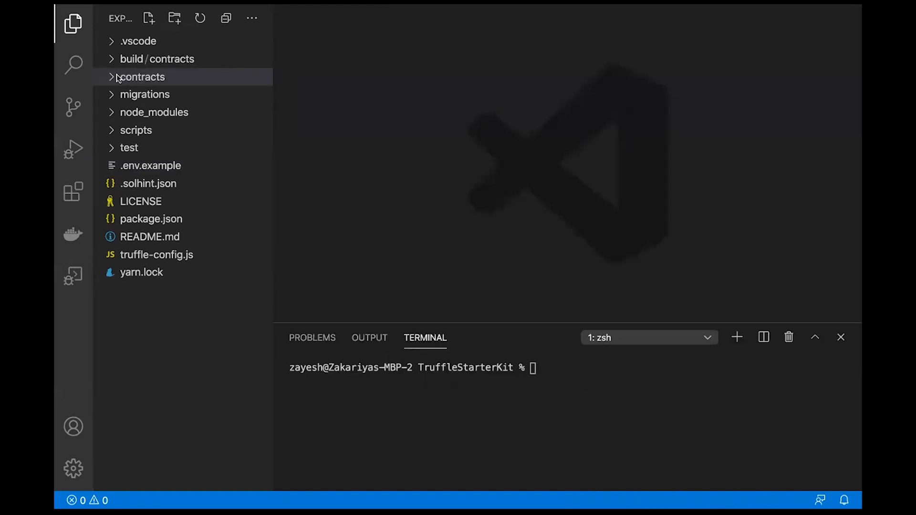
pyautogui.click(142, 76)
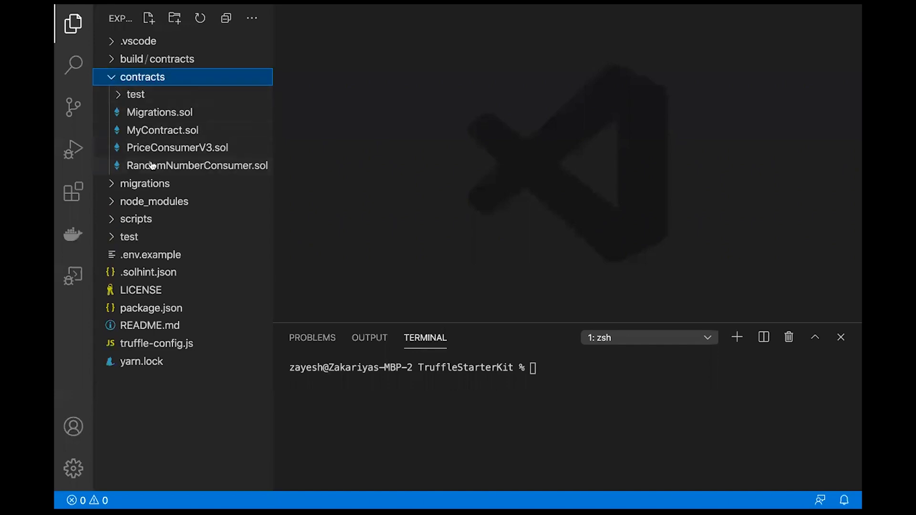
pyautogui.click(178, 147)
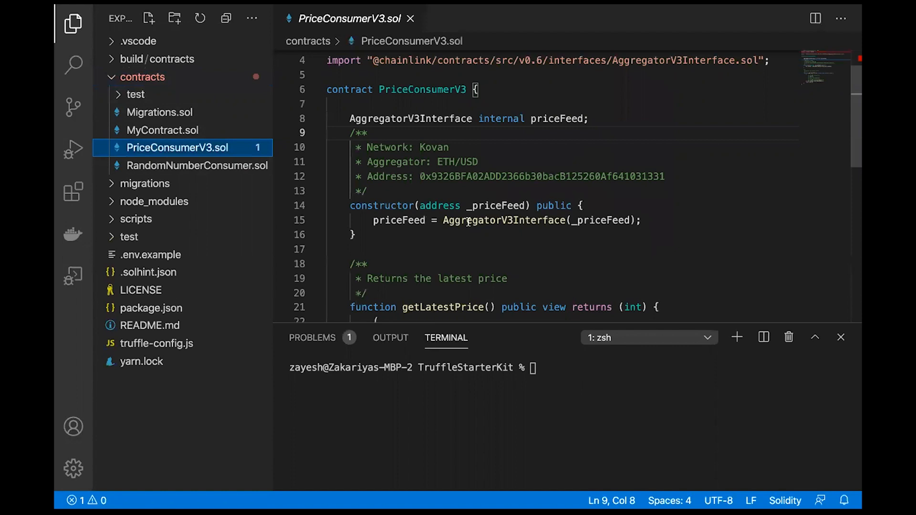
pyautogui.scroll(-3)
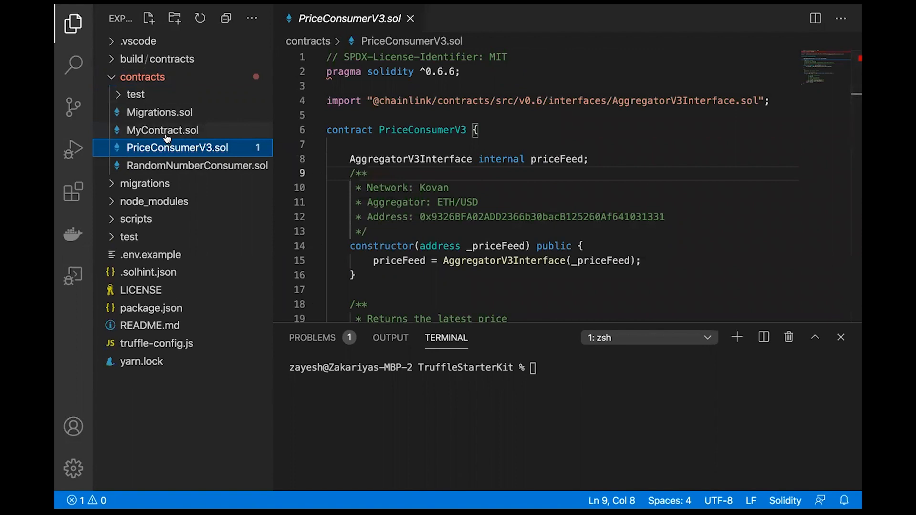
pyautogui.moveTo(164, 147)
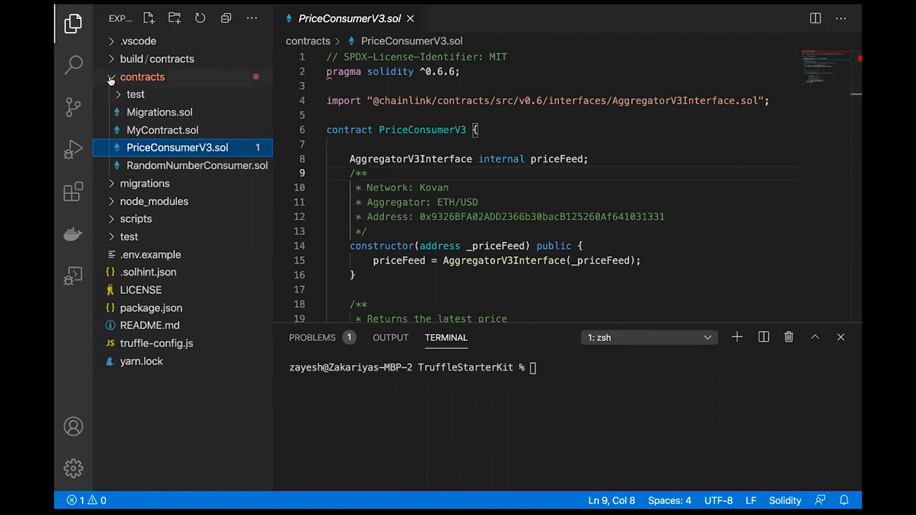
# - Collapse the contracts folder in Explorer
pyautogui.click(147, 94)
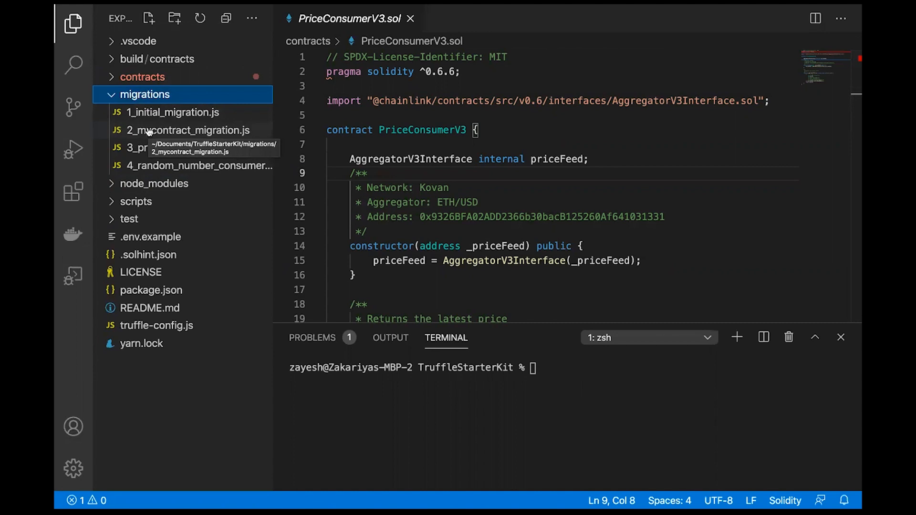
pyautogui.moveTo(176, 155)
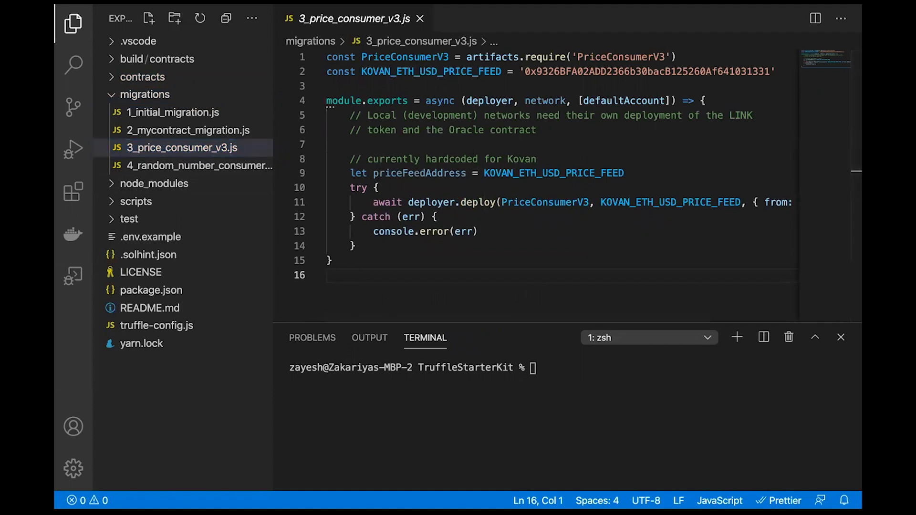
# - Run 'truffle migrate --network kovan --reset' and expand the build contracts folder
pyautogui.write('Truffle migrate --network kovan --reset')
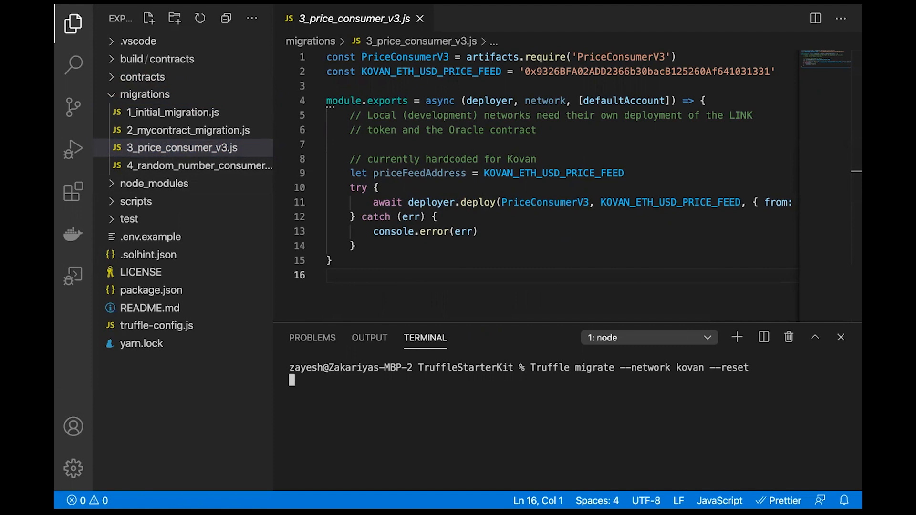
pyautogui.moveTo(758, 373)
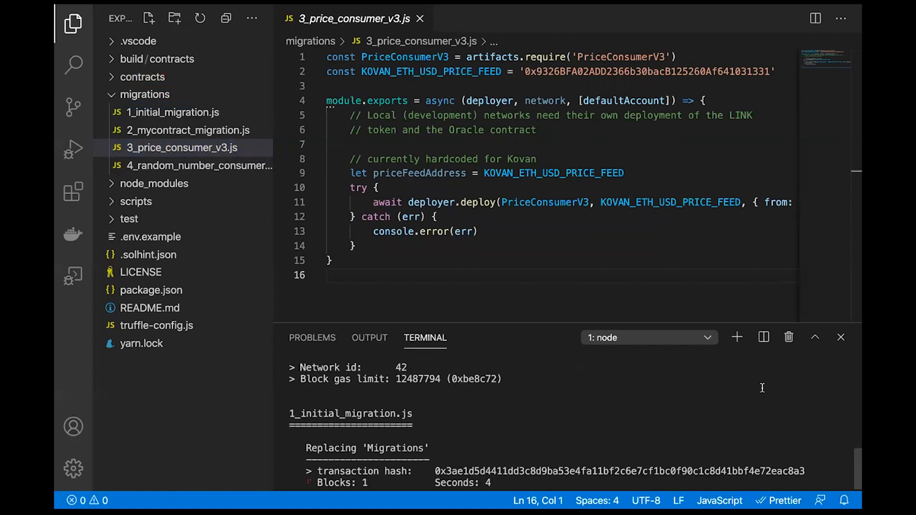
pyautogui.moveTo(761, 383)
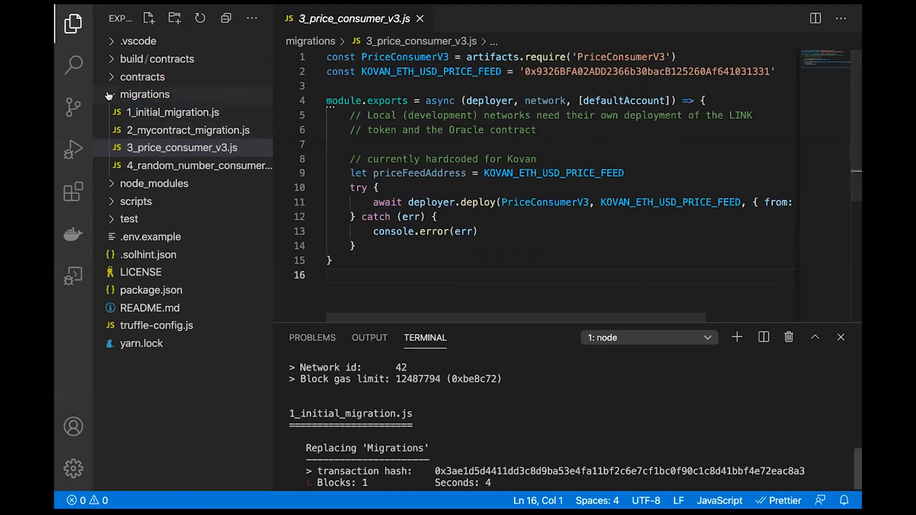
pyautogui.click(144, 94)
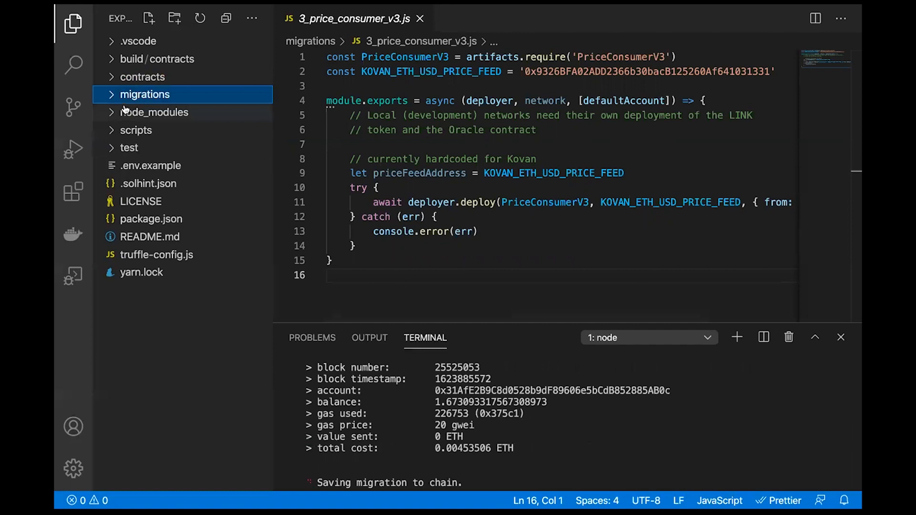
pyautogui.click(157, 58)
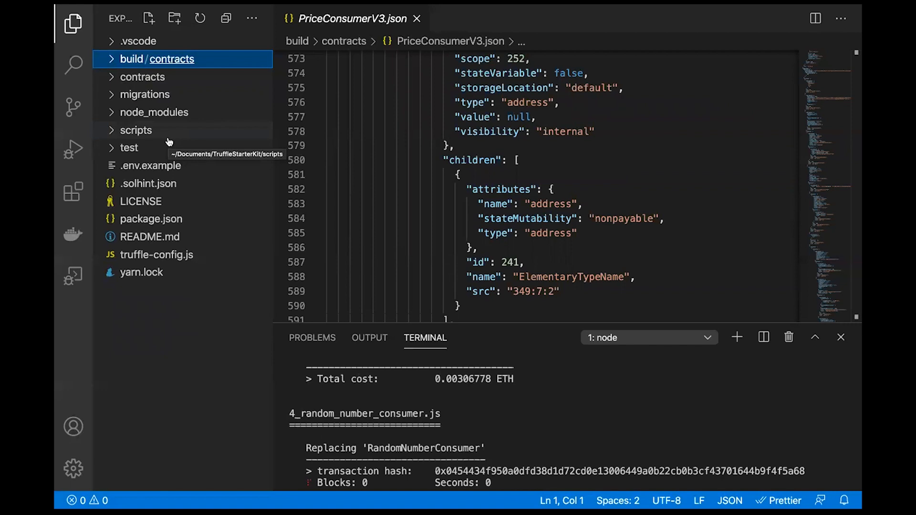
# - View get-latest-price.js from price-consumer-scripts, then collapse the scripts folder
pyautogui.click(136, 130)
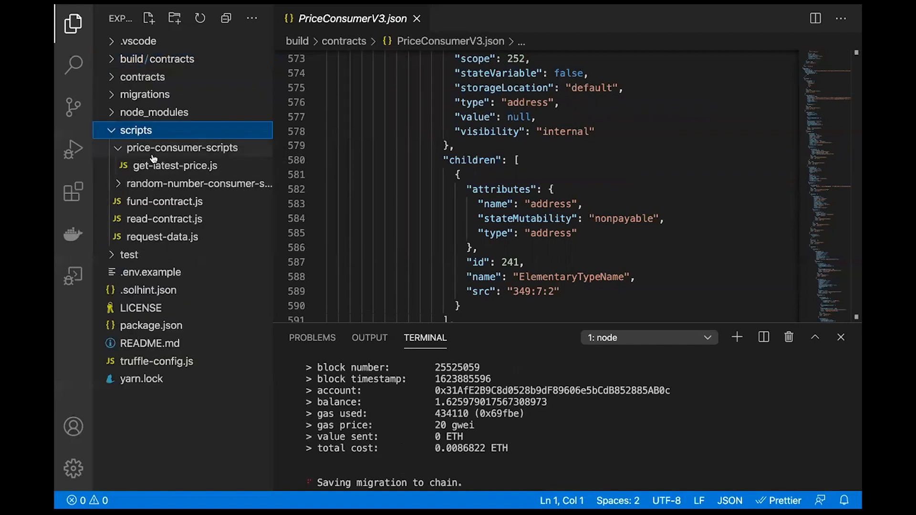
pyautogui.moveTo(229, 157)
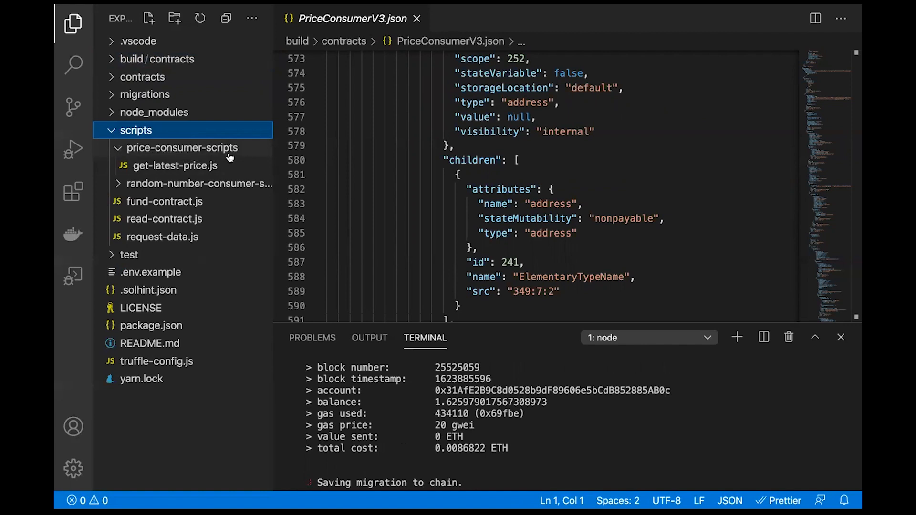
pyautogui.click(174, 165)
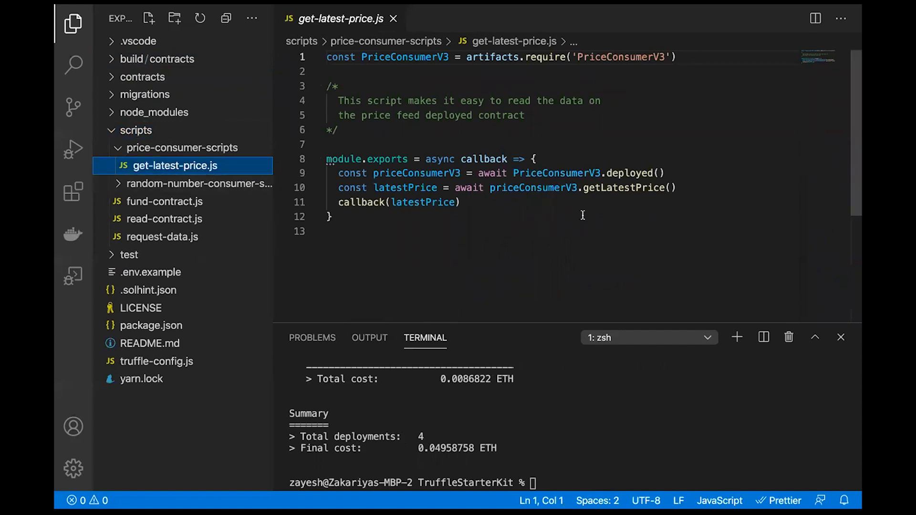
pyautogui.click(136, 129)
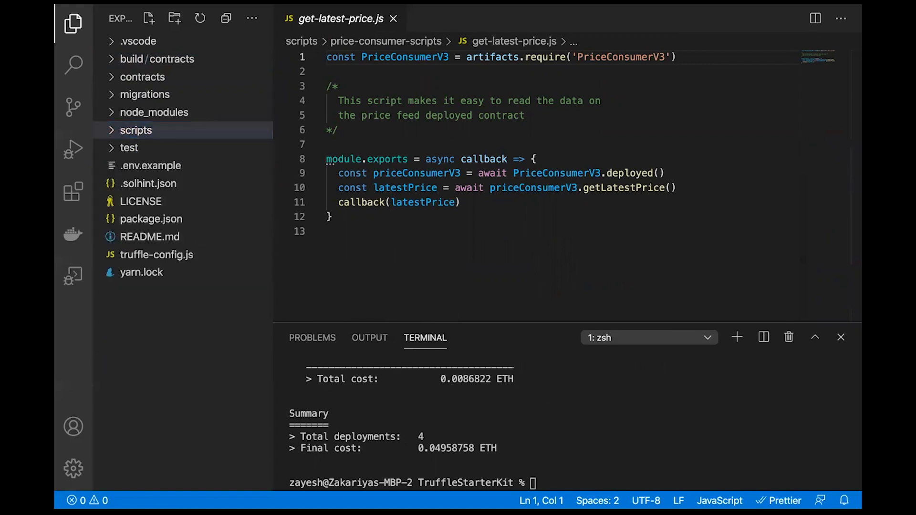
pyautogui.moveTo(521, 399)
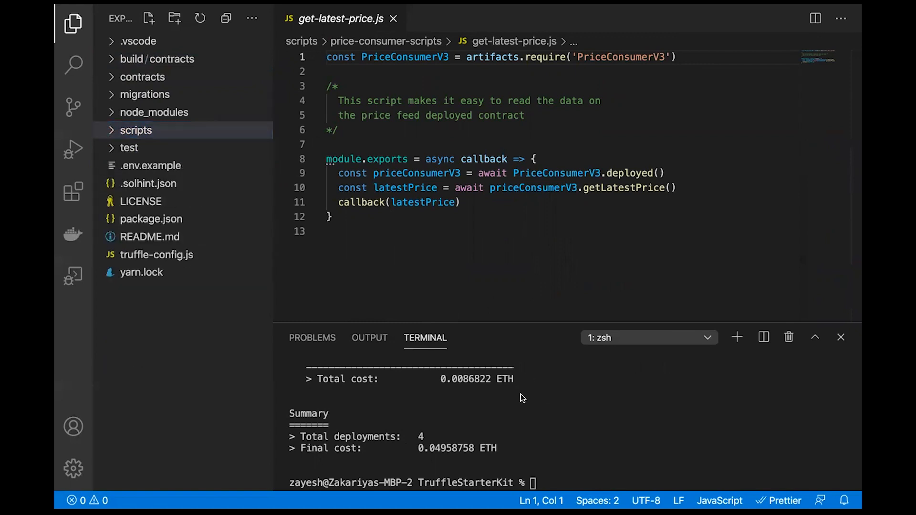
pyautogui.write('npx truffle exec scripts/price-consumer-scripts/get-latest-price.js --network kovan')
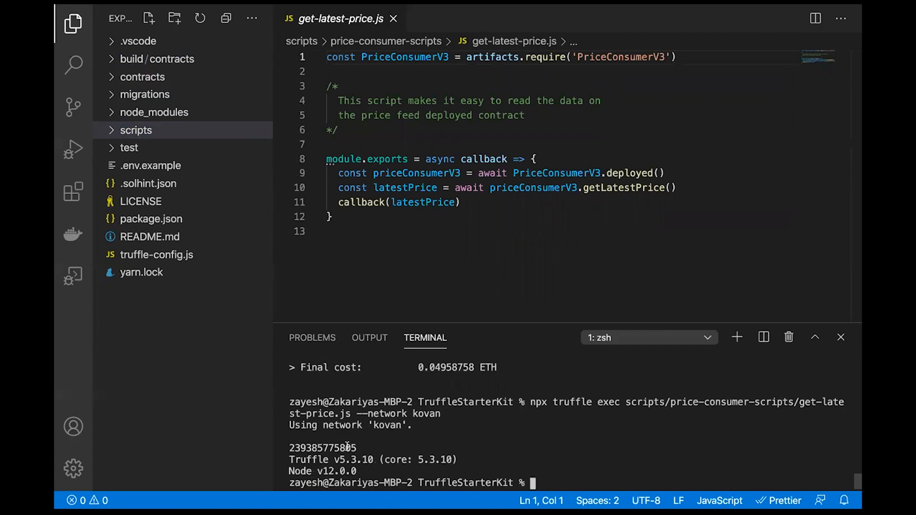
pyautogui.doubleClick(321, 448)
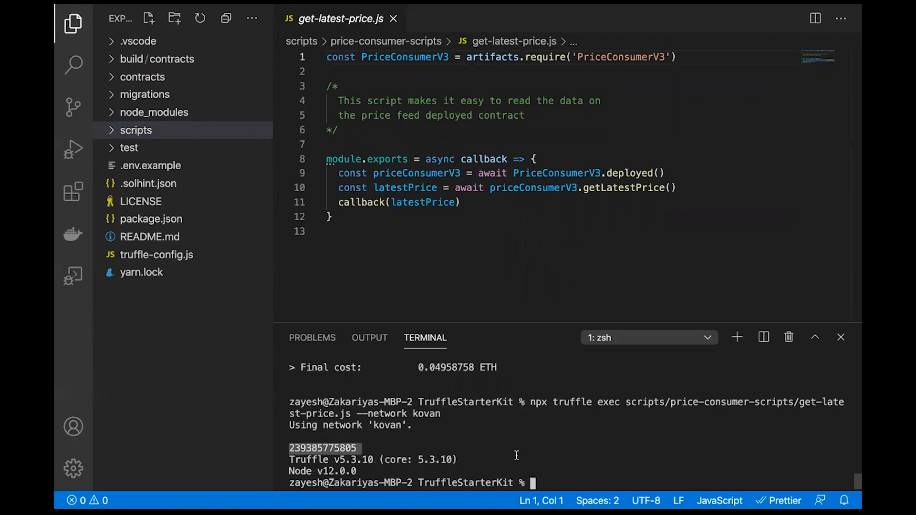
pyautogui.moveTo(292, 366)
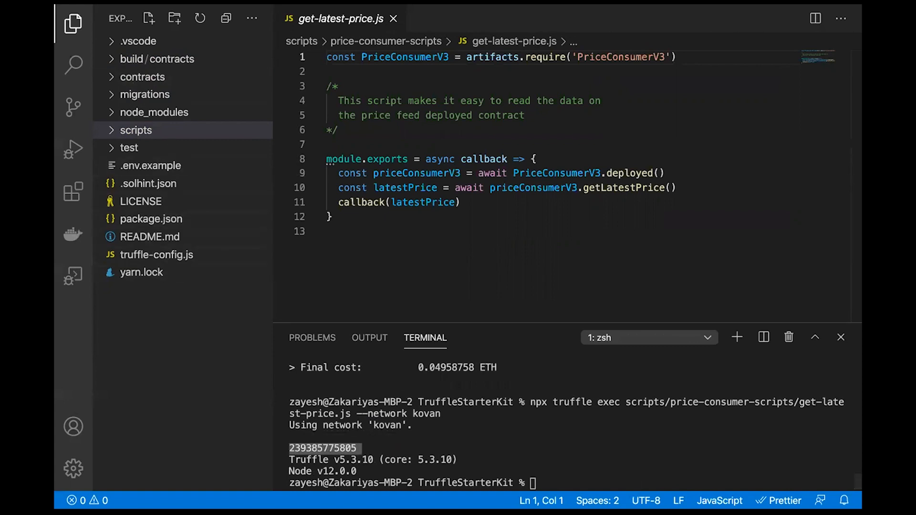
pyautogui.moveTo(110, 152)
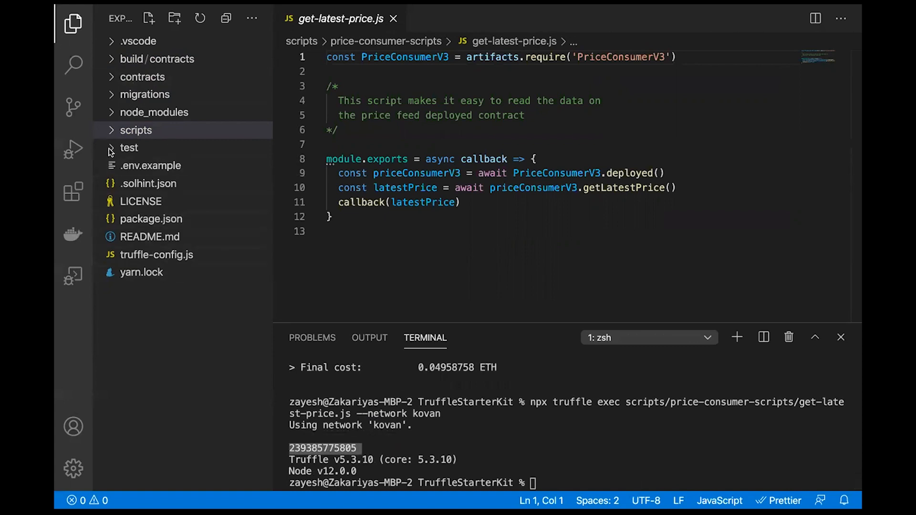
# - View PriceConsumerV3_test.js from the test folder, showing its mock price feed getLatestPrice test
pyautogui.click(128, 148)
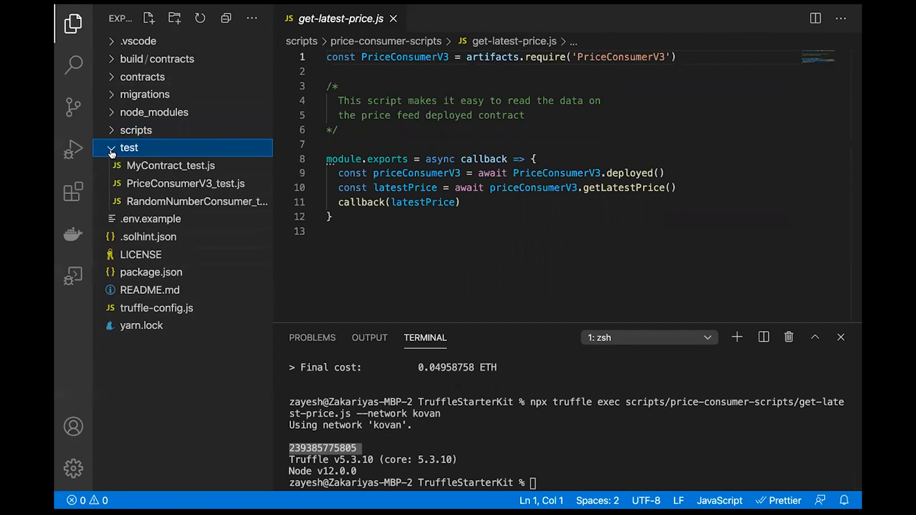
pyautogui.click(186, 183)
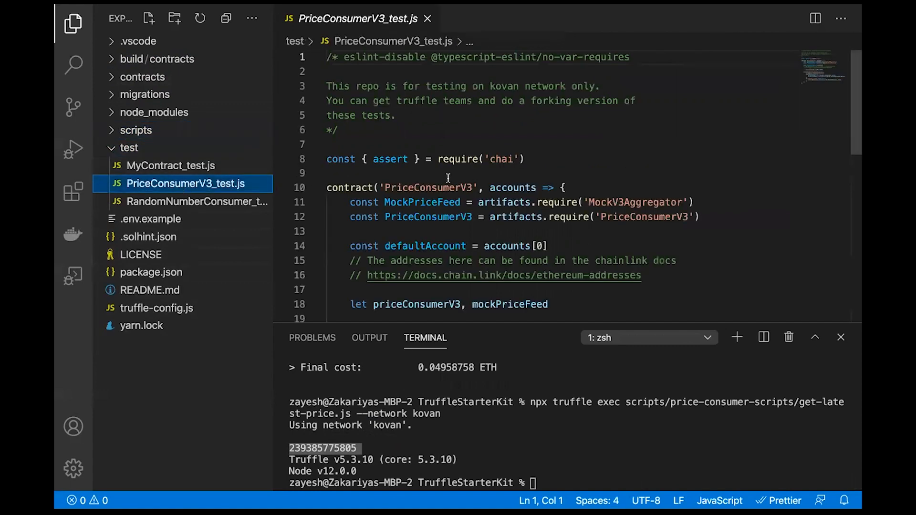
pyautogui.scroll(-3)
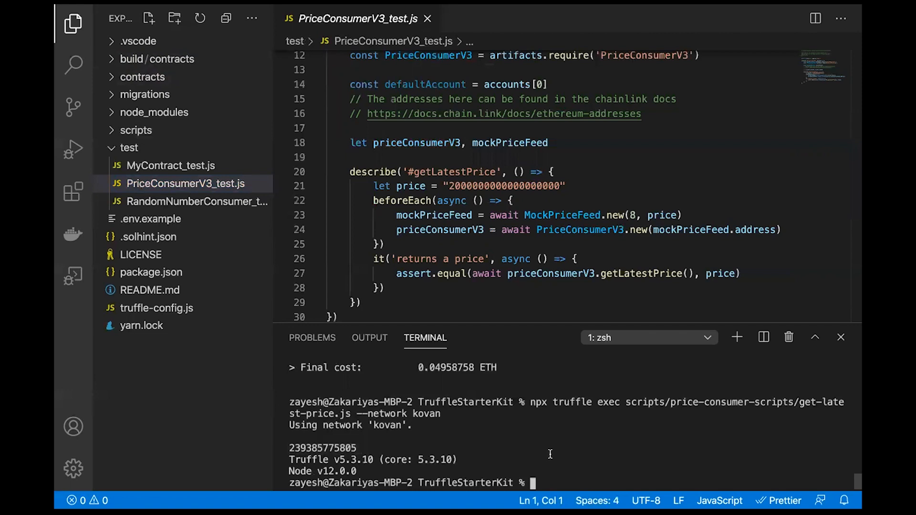
# - Enter npm test in the terminal to start the project's test suite
pyautogui.write('npm')
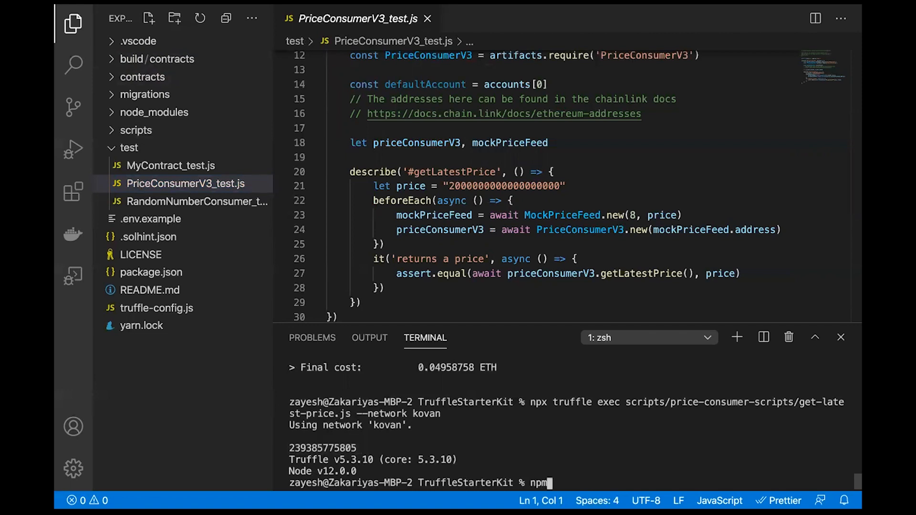
pyautogui.write('test')
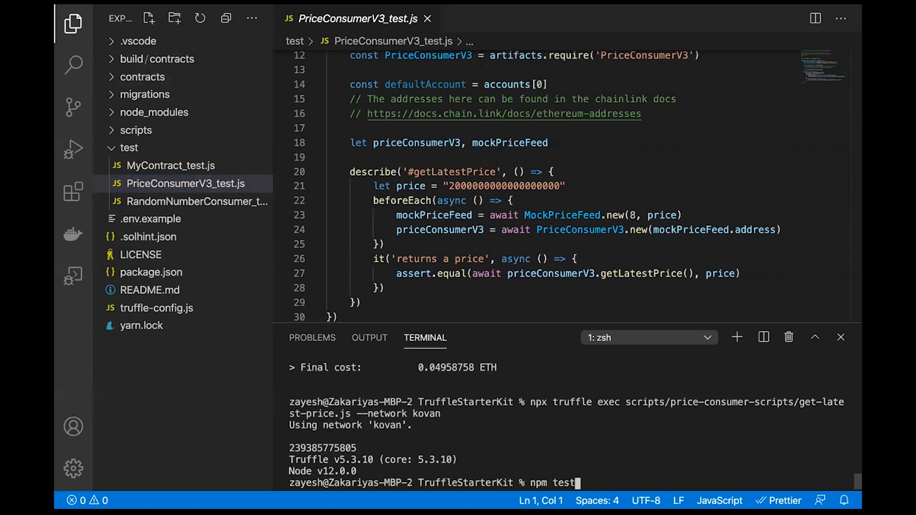